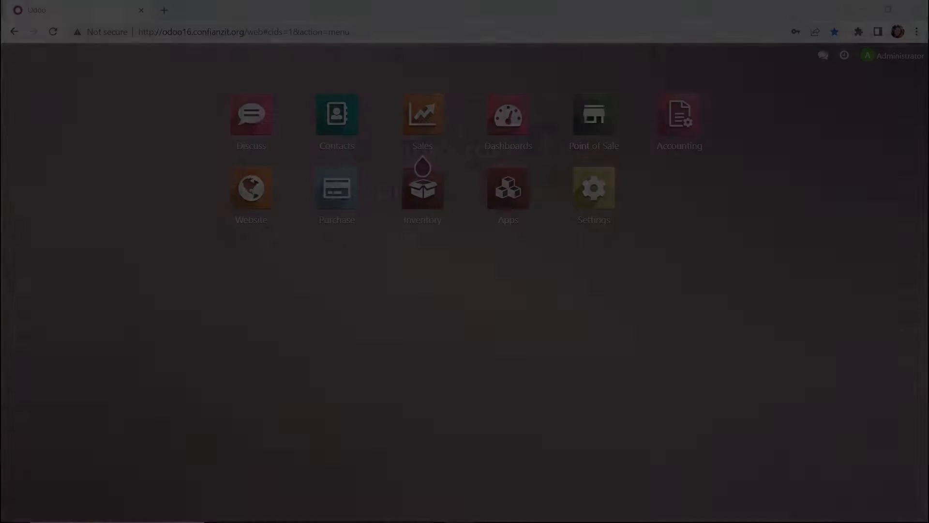
Open the Inventory app and bring up its Configuration menu
left_click(422, 188)
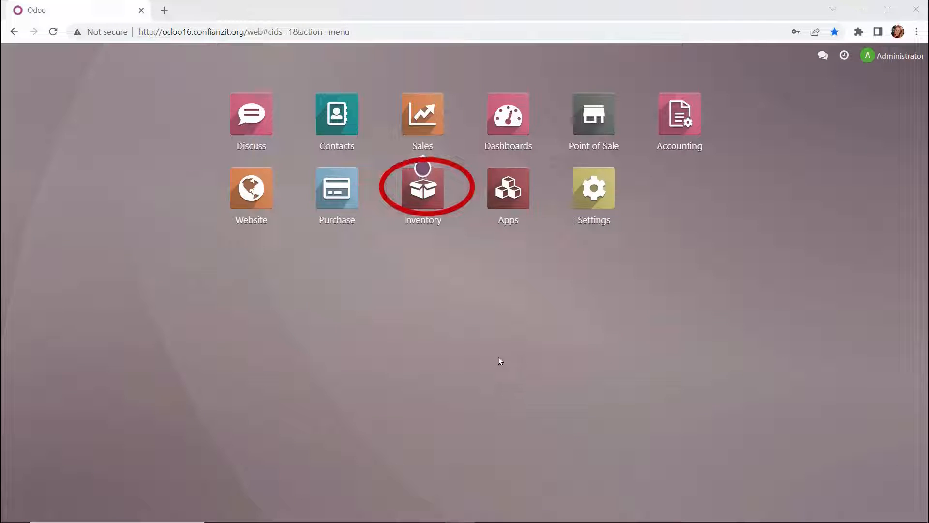
left_click(422, 188)
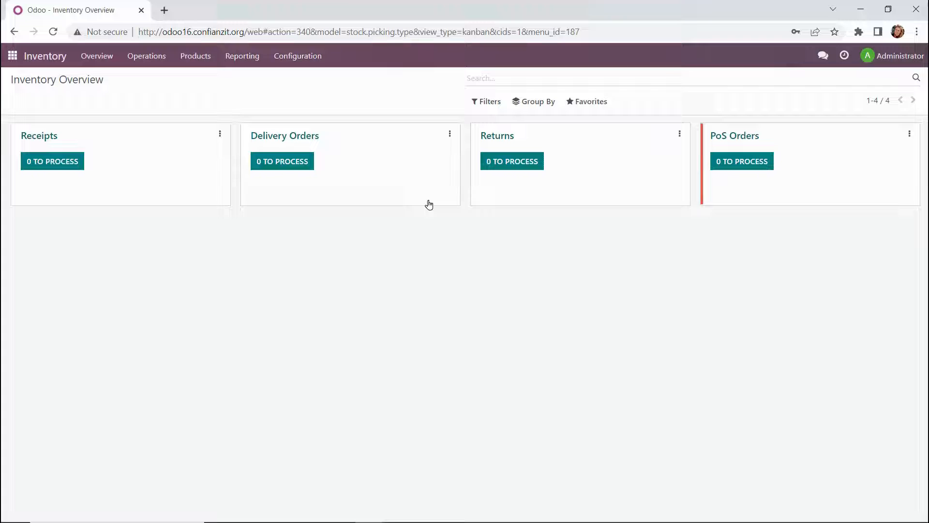
left_click(299, 56)
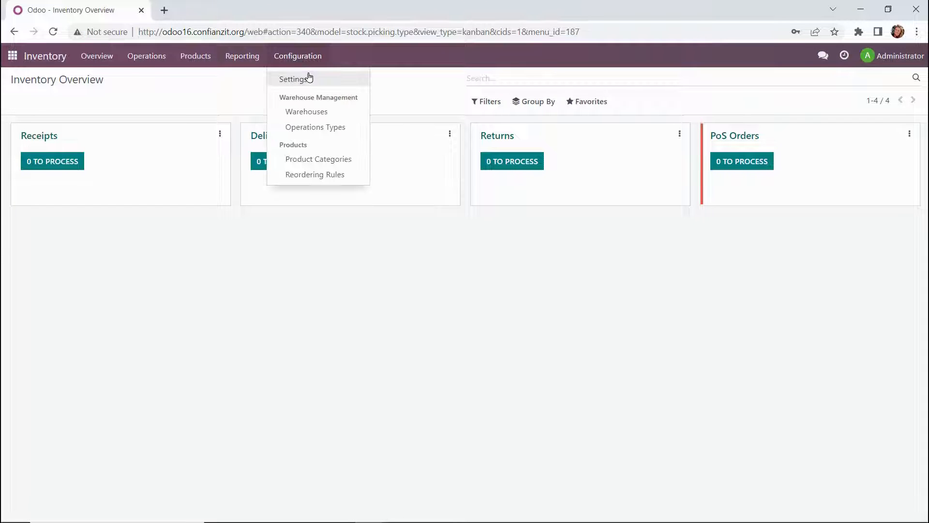
In Inventory Settings, enable Quality checks and Email Confirmation for delivery orders
left_click(309, 81)
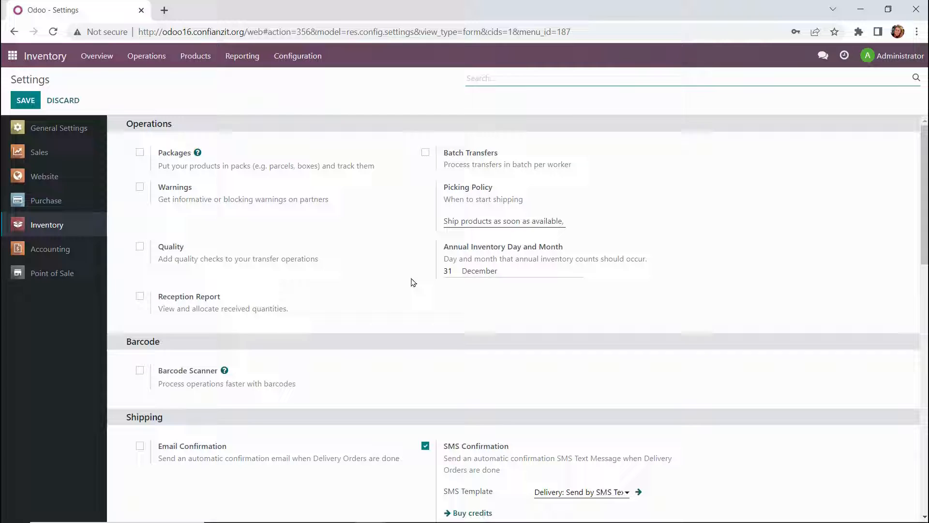
mouse_move(505, 315)
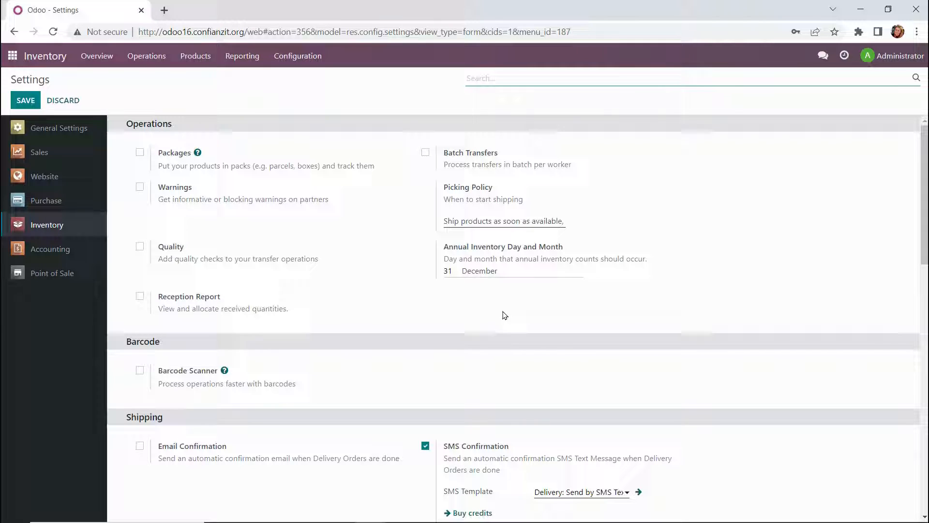
mouse_move(532, 303)
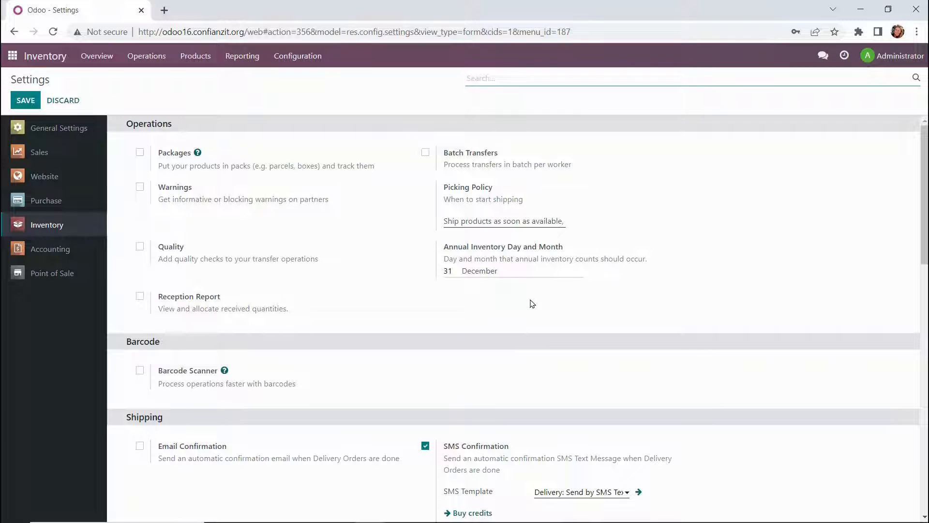
mouse_move(399, 276)
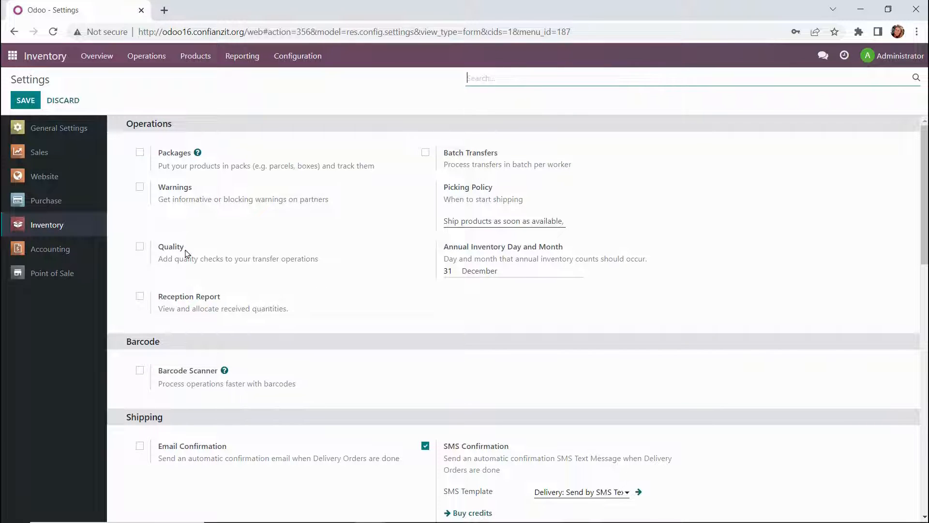
left_click(139, 247)
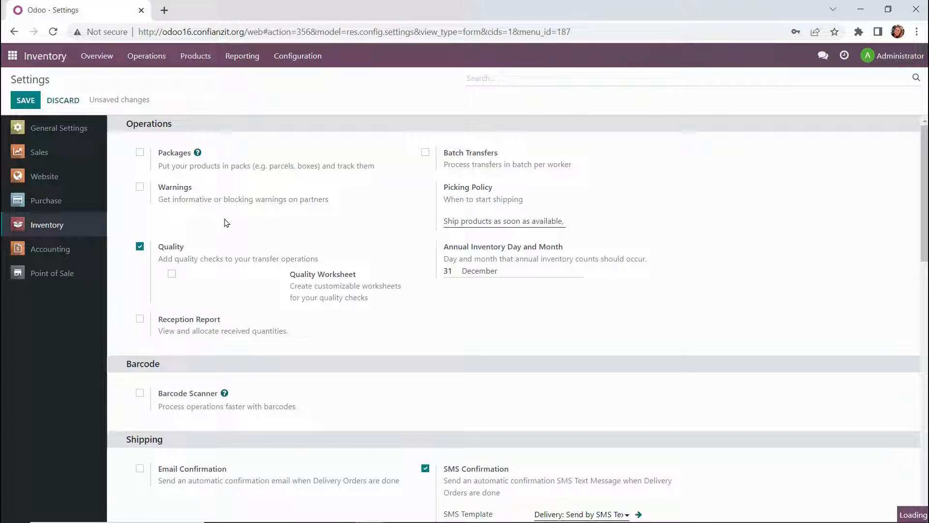
scroll("down", 3)
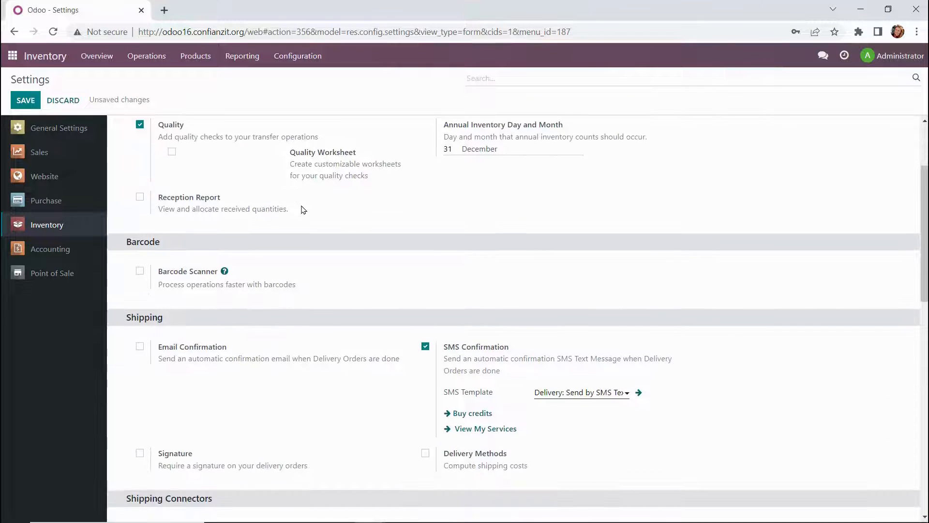
scroll("down", 3)
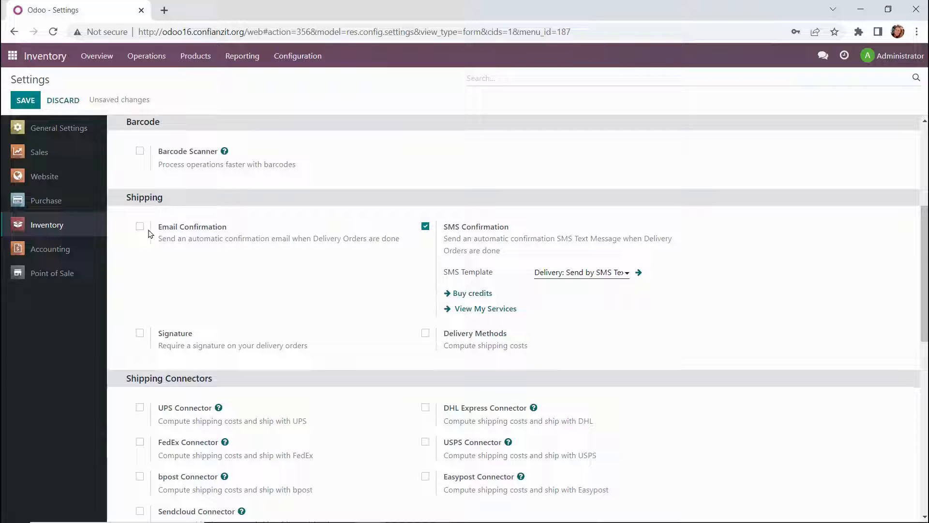
left_click(140, 226)
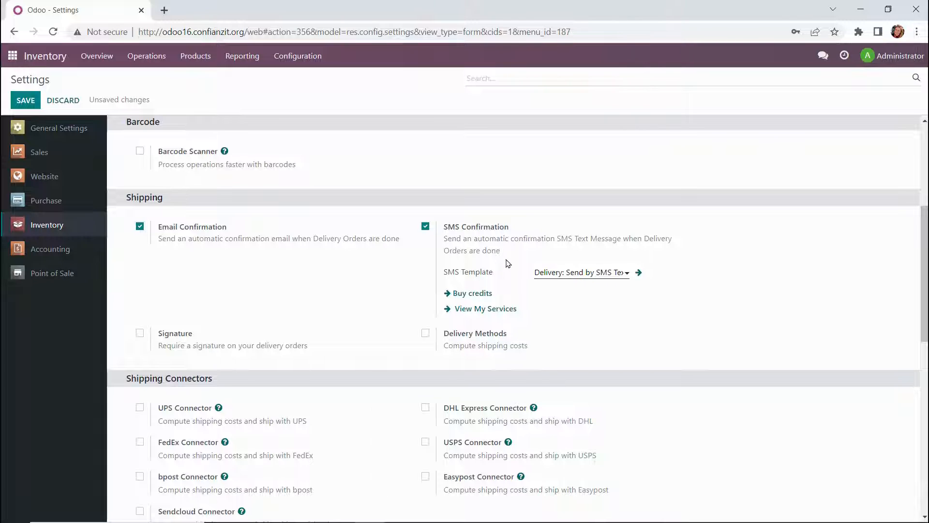
scroll("down", 3)
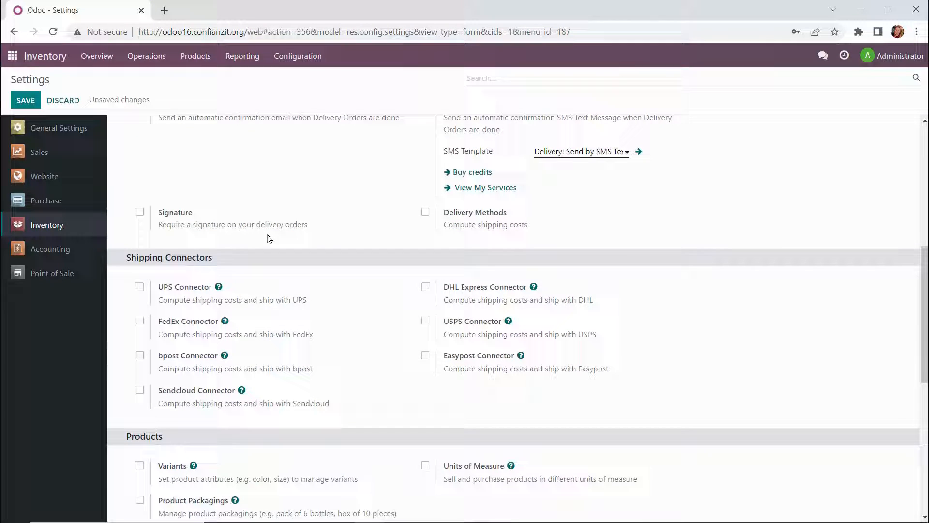
scroll("down", 3)
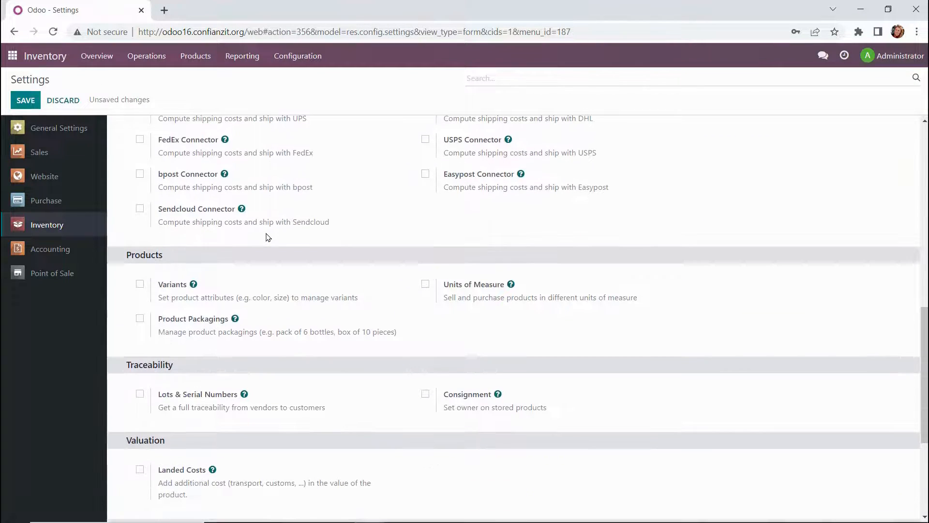
scroll("down", 3)
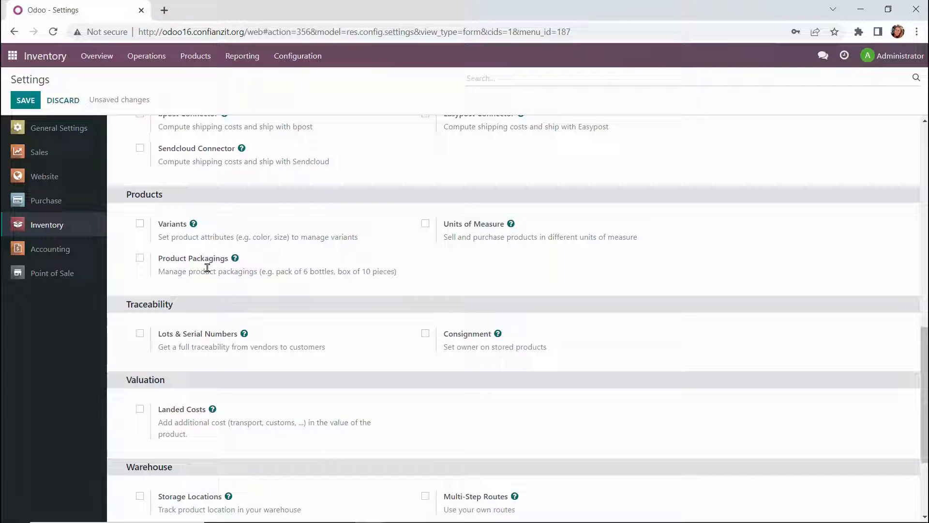
Enable Variants, Lots & Serial Numbers and Expiration Dates
left_click(140, 224)
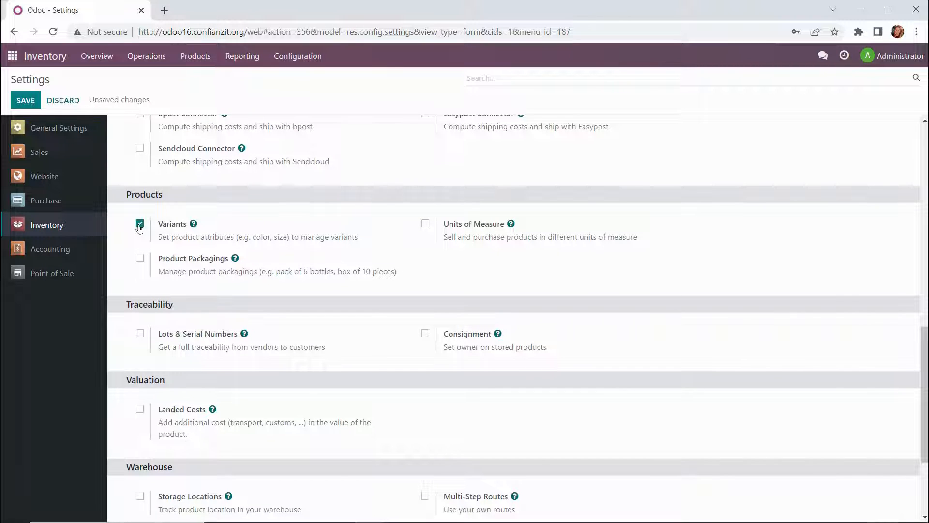
left_click(139, 224)
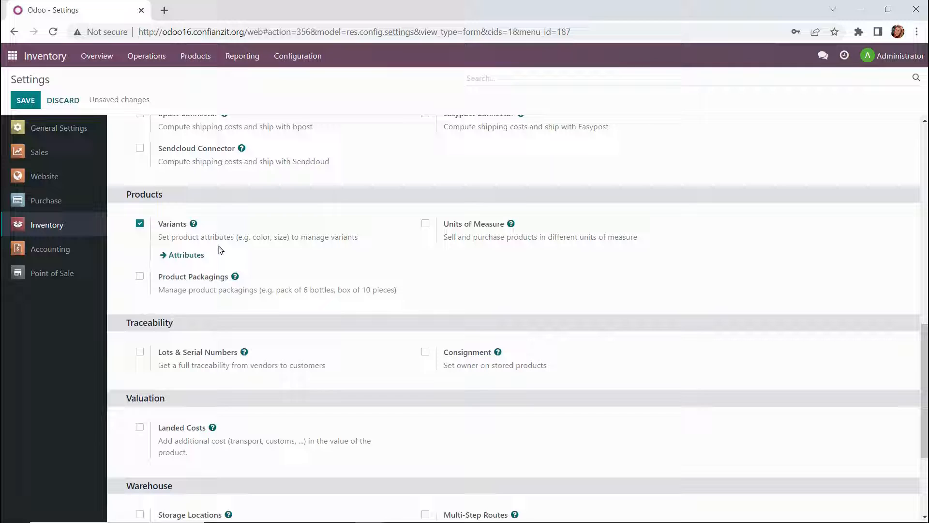
mouse_move(378, 249)
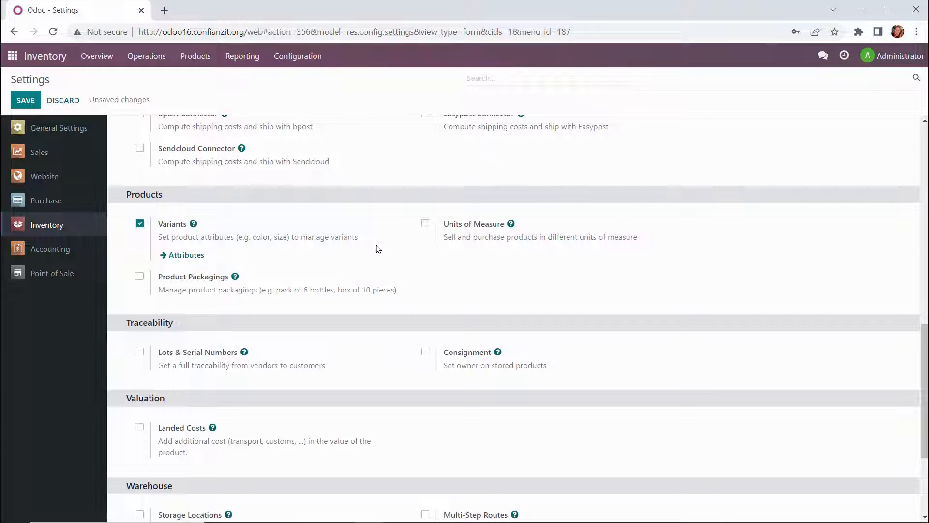
scroll("down", 3)
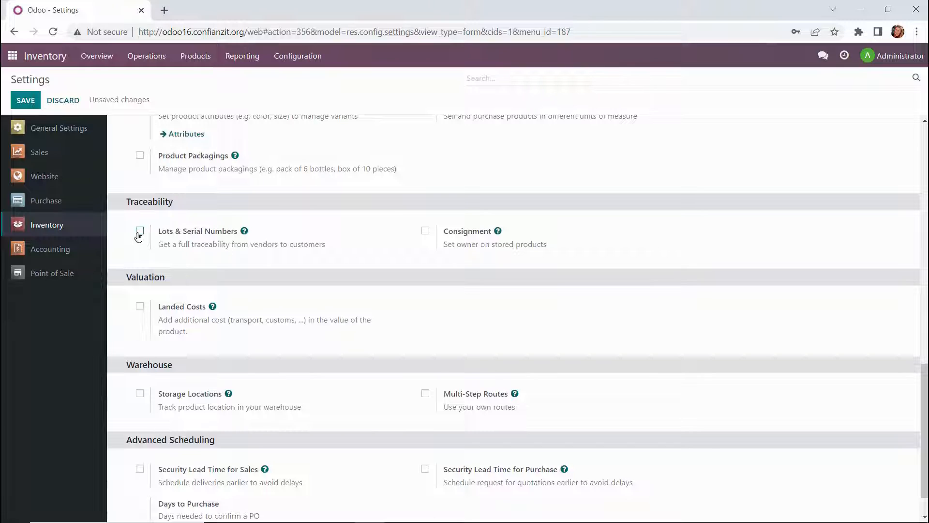
left_click(139, 232)
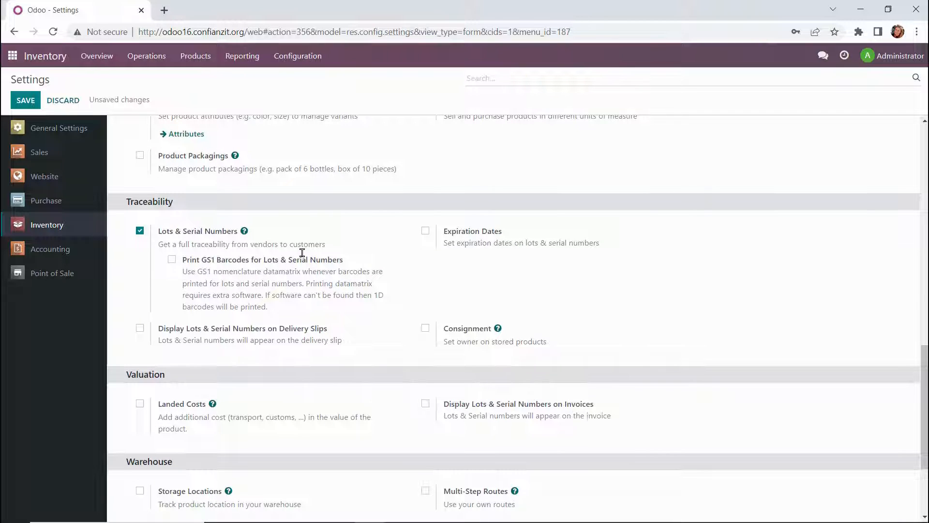
mouse_move(426, 232)
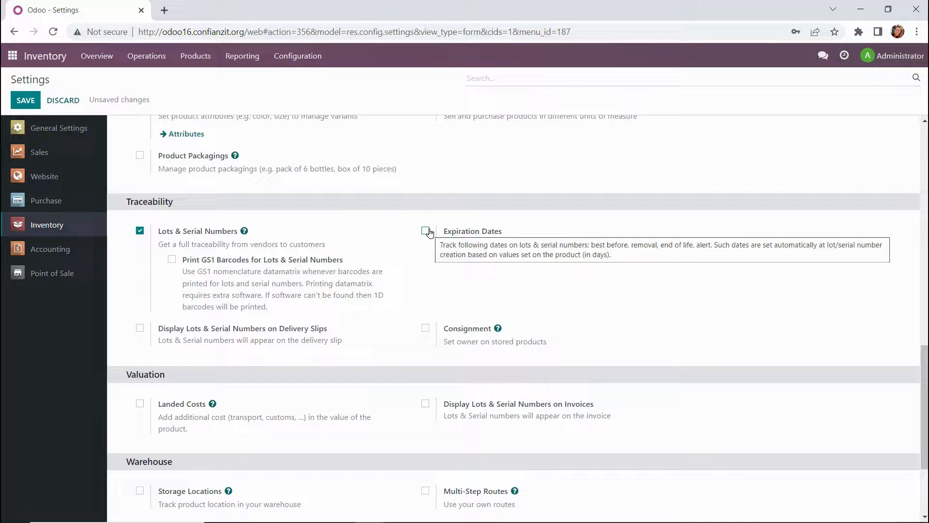
left_click(426, 231)
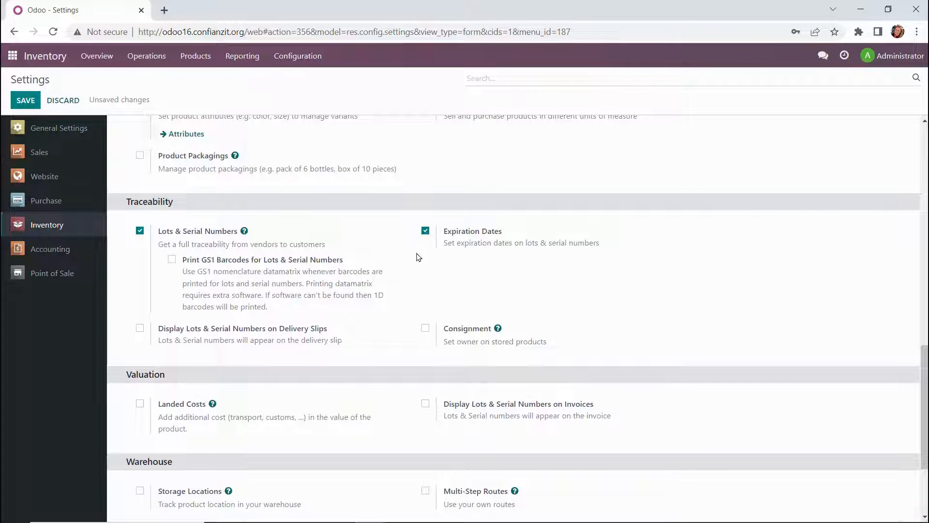
Enable Storage Locations and Multi-Step Routes, then save the Inventory settings
scroll("down", 3)
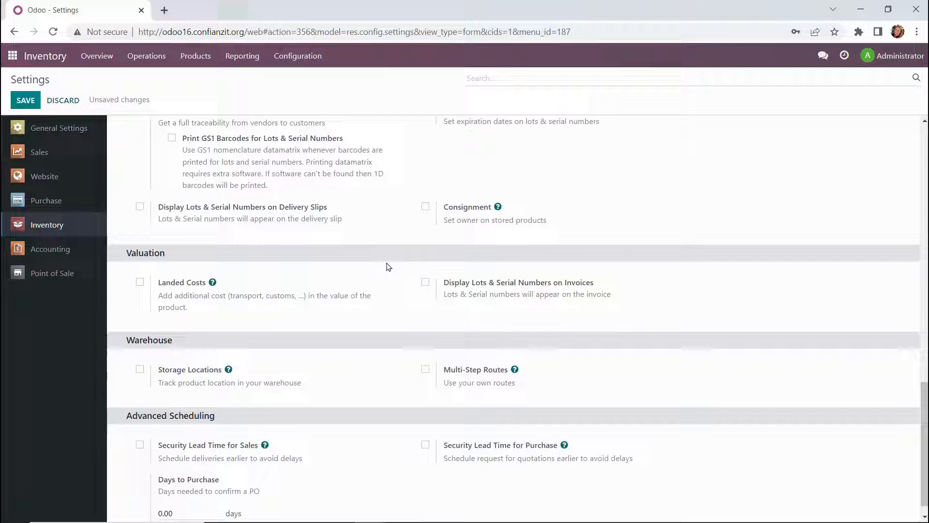
scroll("down", 3)
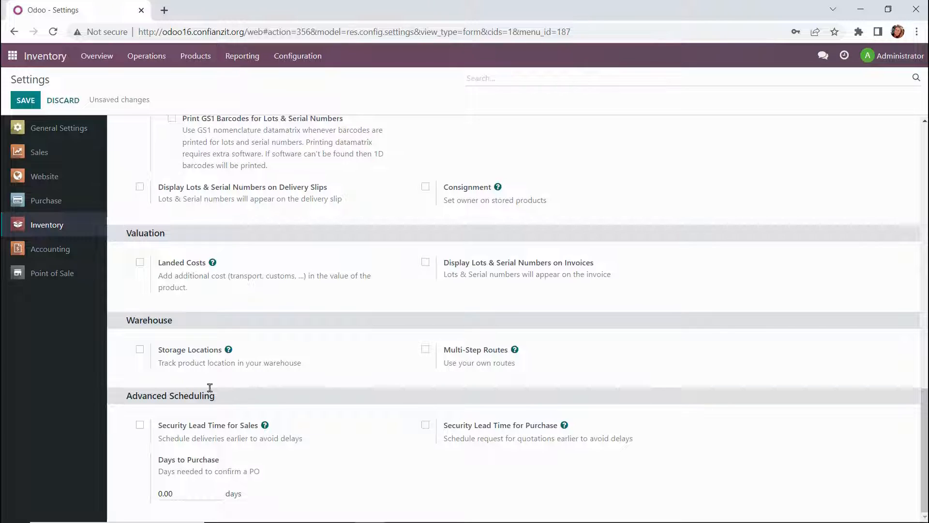
left_click(140, 350)
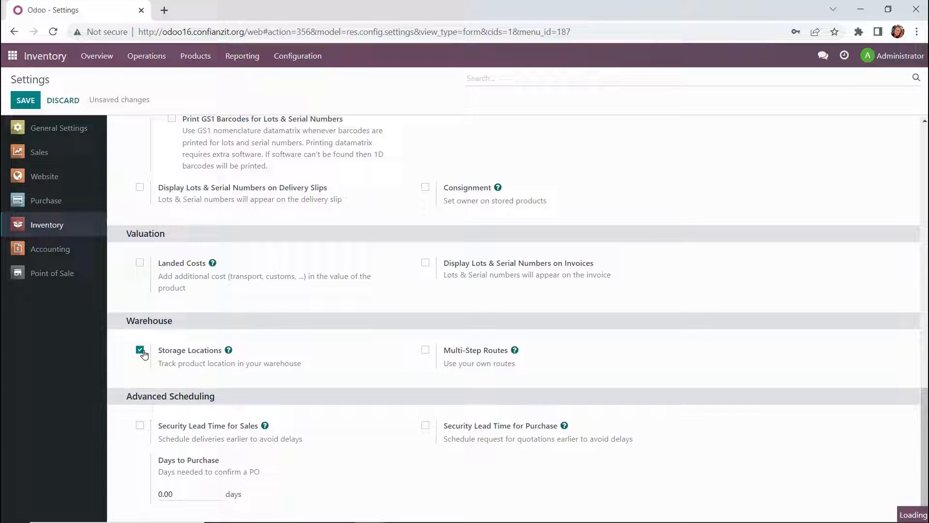
left_click(139, 351)
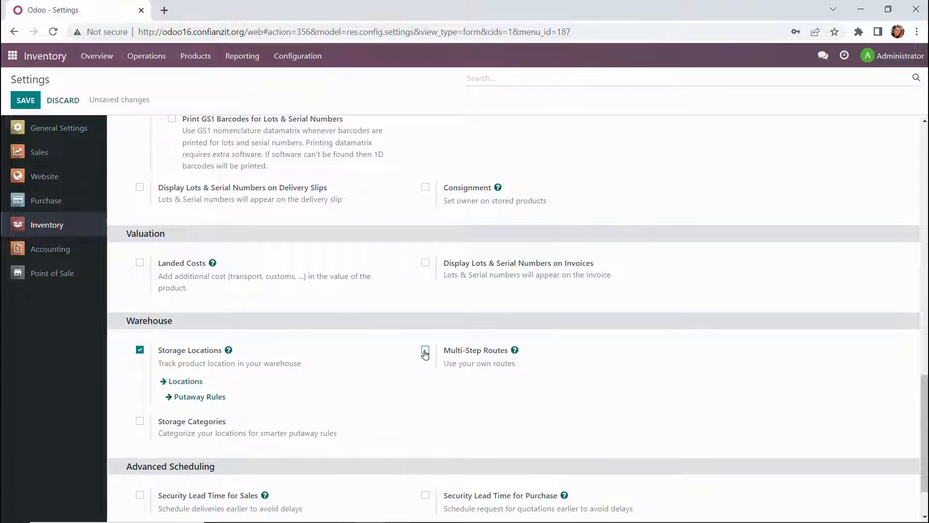
left_click(425, 348)
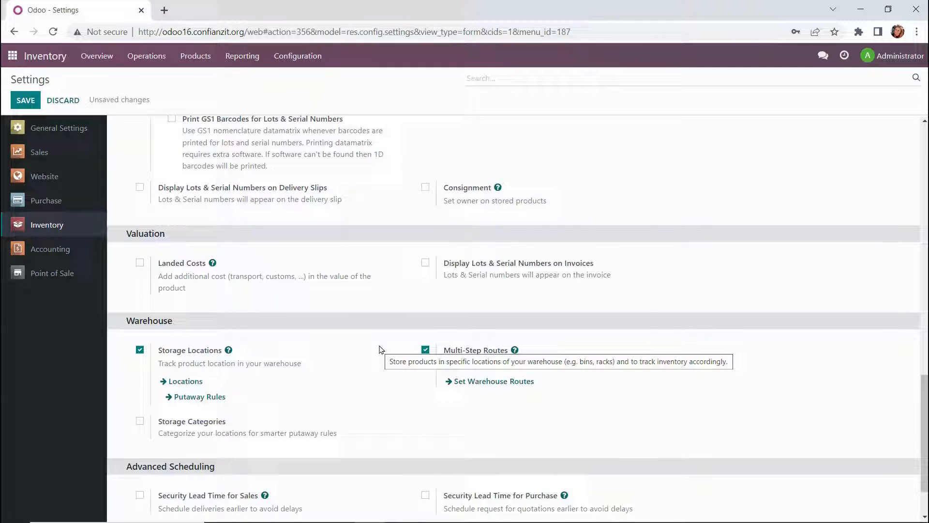
scroll("down", 3)
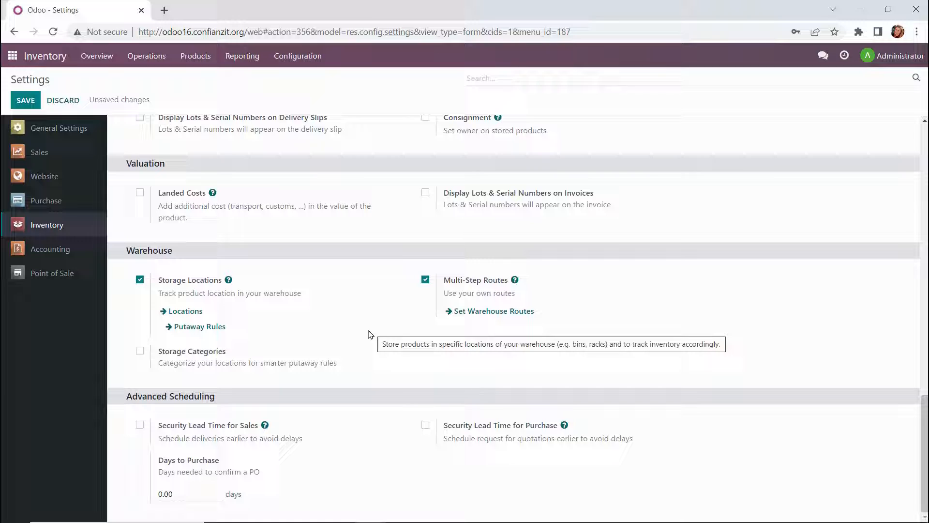
left_click(26, 100)
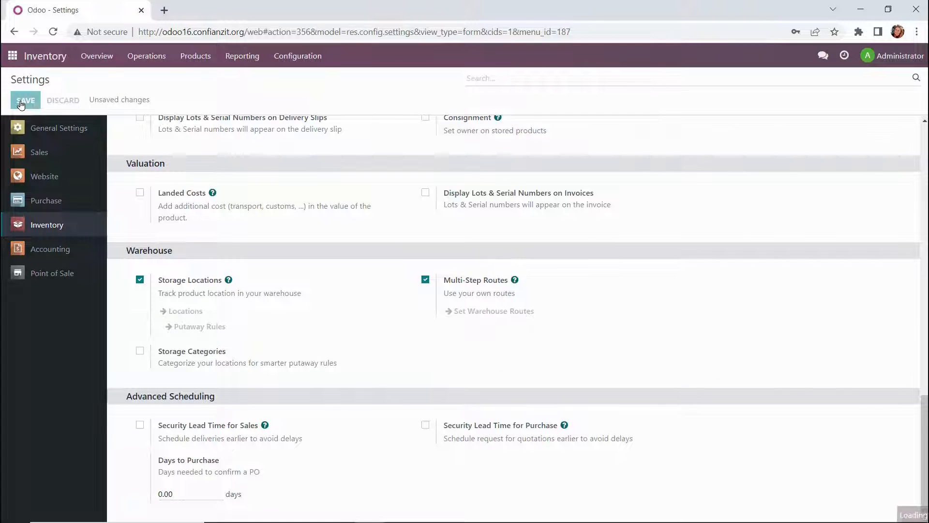
left_click(26, 100)
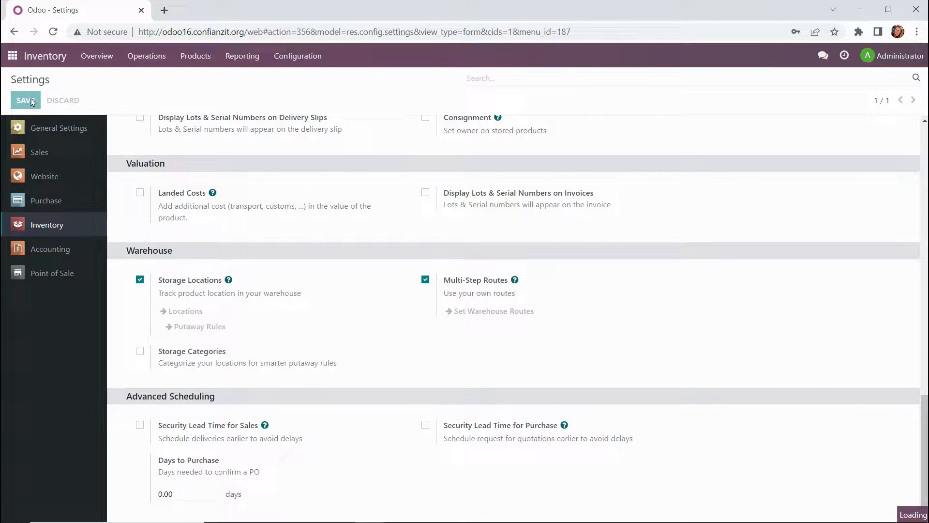
Open the My Company warehouse record from Configuration > Warehouses
left_click(25, 99)
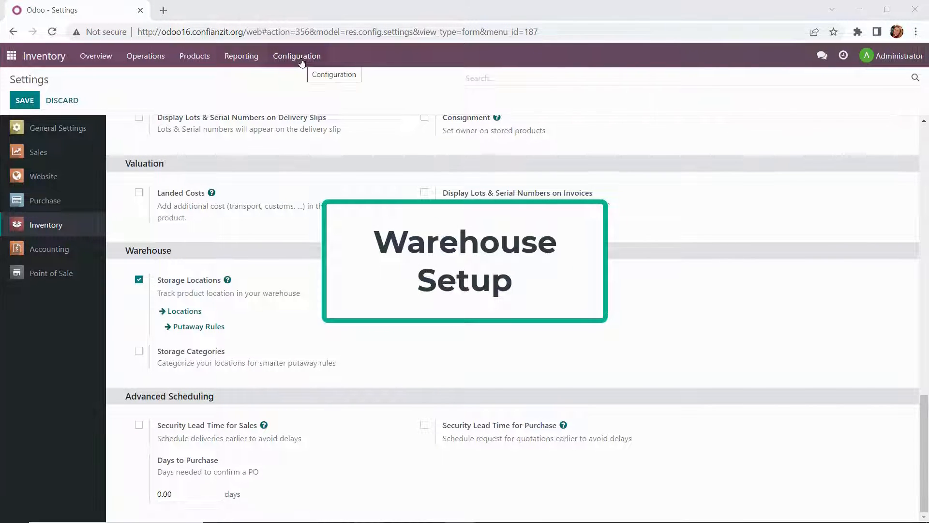
left_click(296, 57)
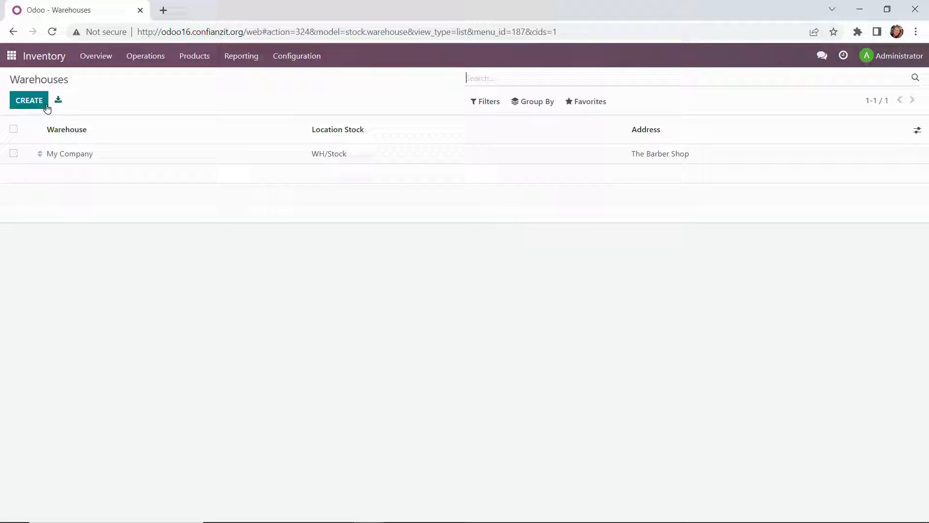
mouse_move(221, 111)
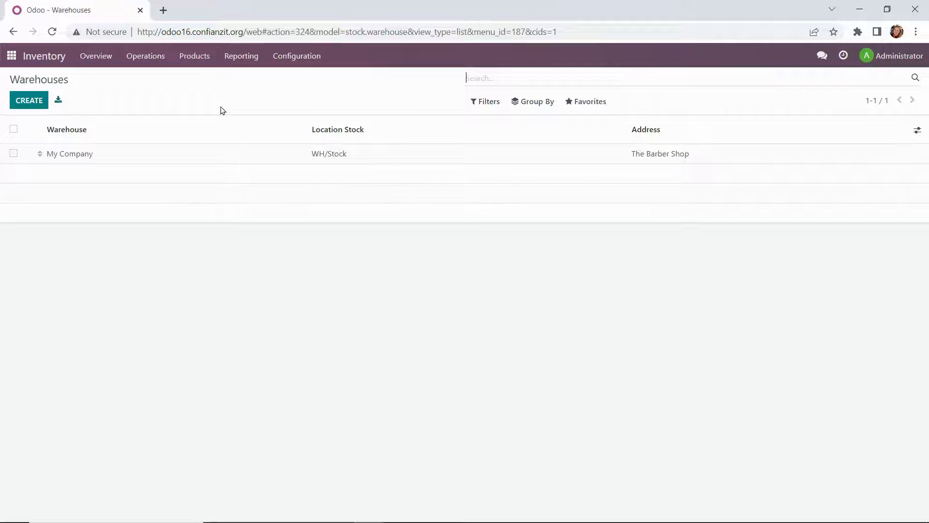
left_click(70, 153)
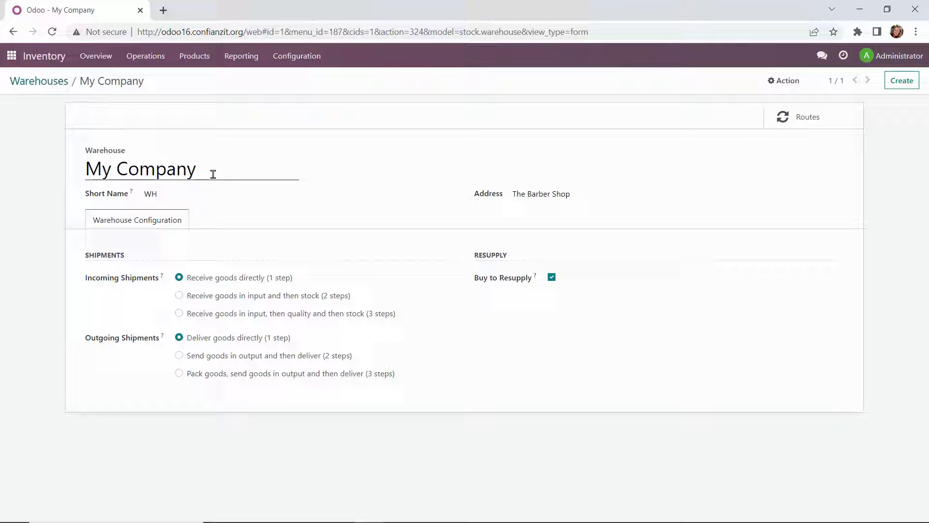
View The Barber Shop address contact and return to the My Company warehouse
left_click(173, 194)
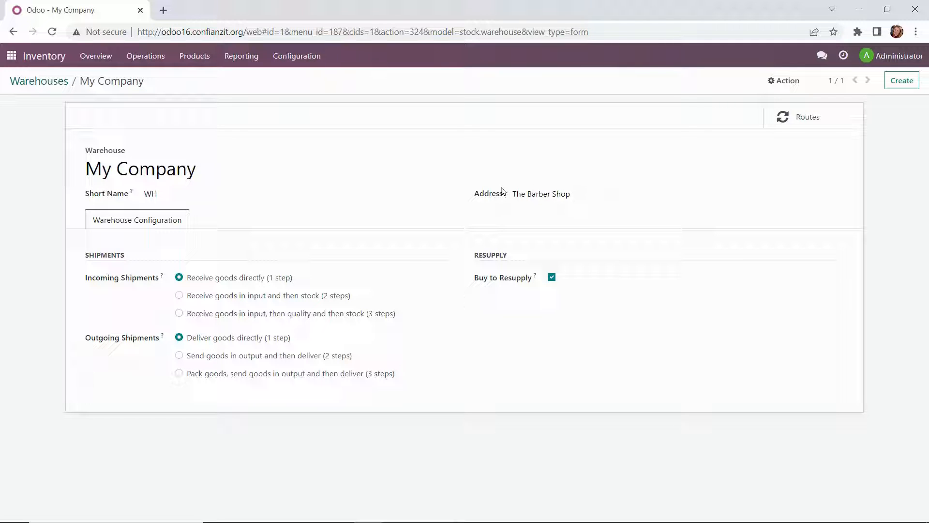
mouse_move(837, 192)
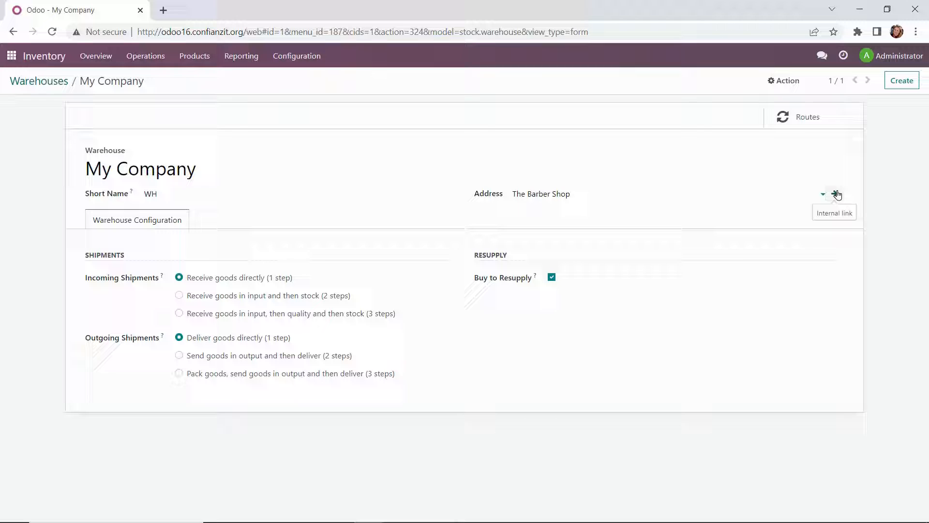
left_click(837, 194)
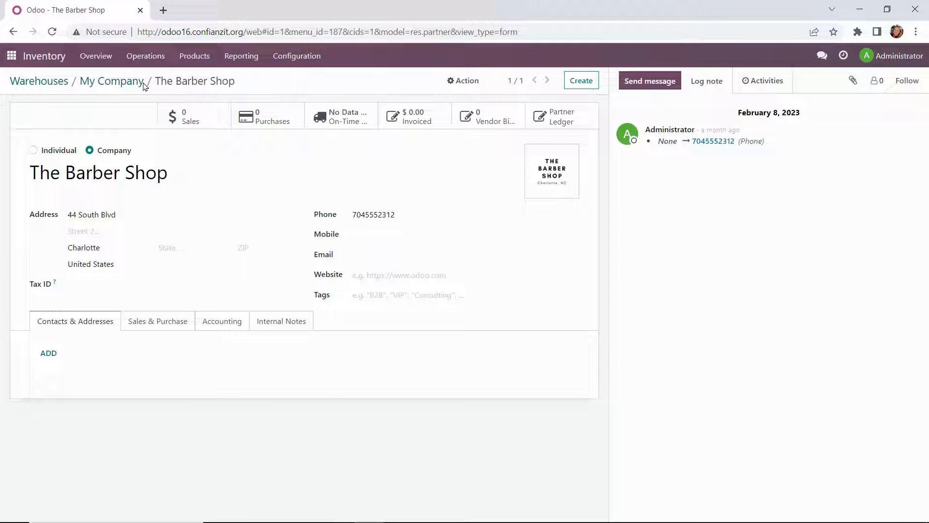
left_click(111, 82)
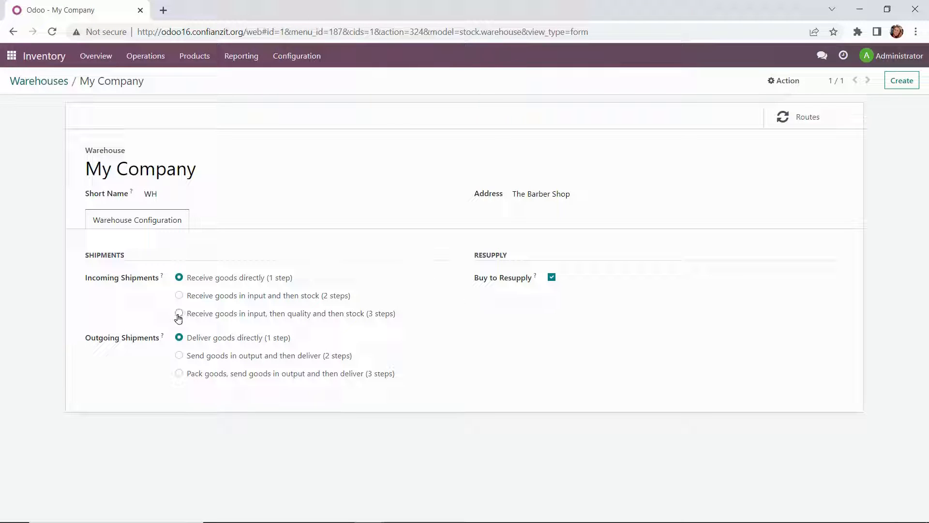
Set incoming shipments to input, then quality, then stock (3 steps) and save
left_click(178, 314)
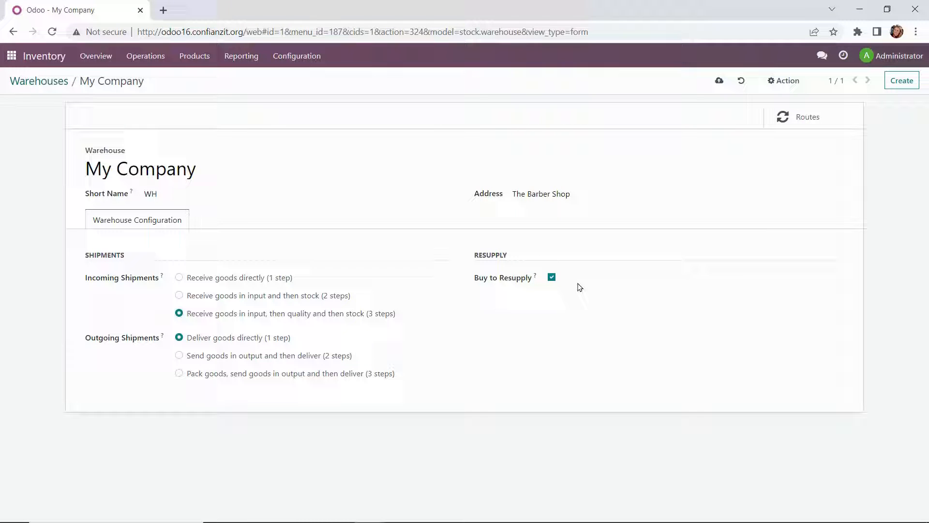
mouse_move(720, 81)
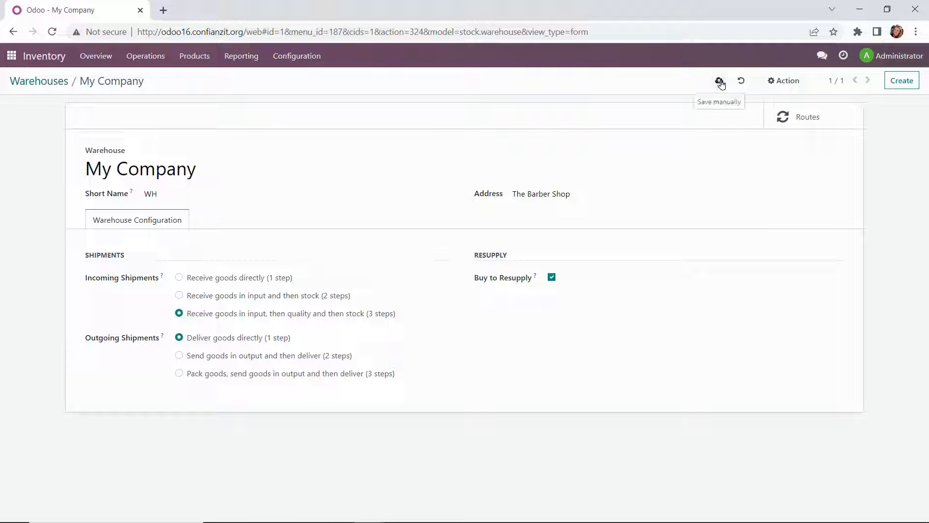
left_click(720, 82)
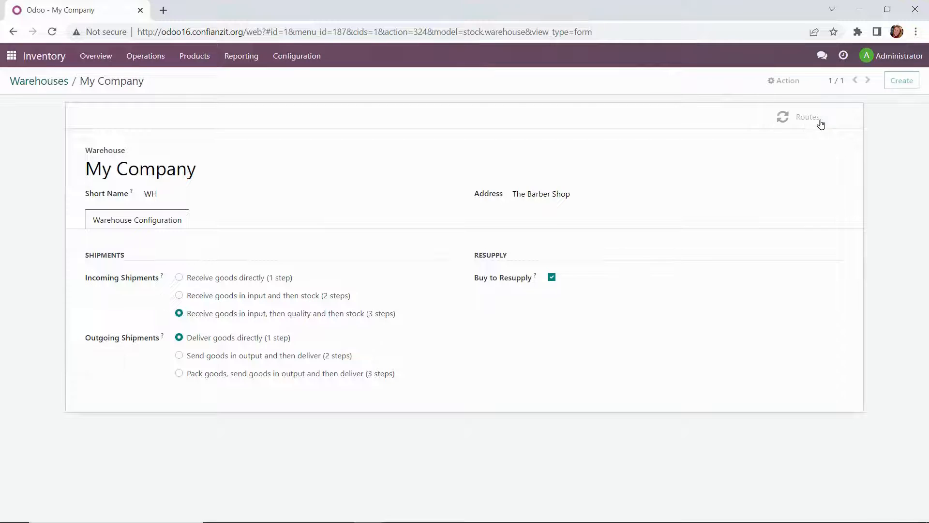
Filter the warehouse routes to Archived, select Replenish on Order (MTO) and unarchive it
left_click(807, 117)
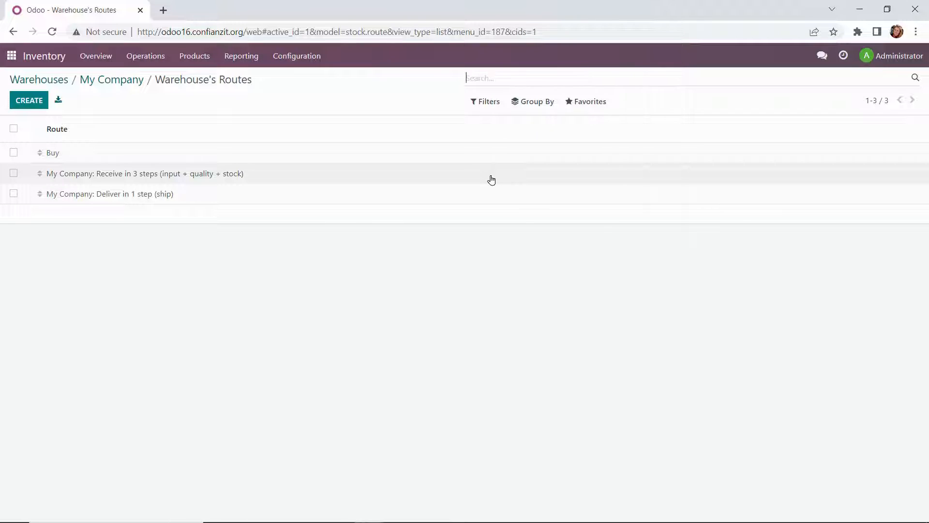
mouse_move(491, 195)
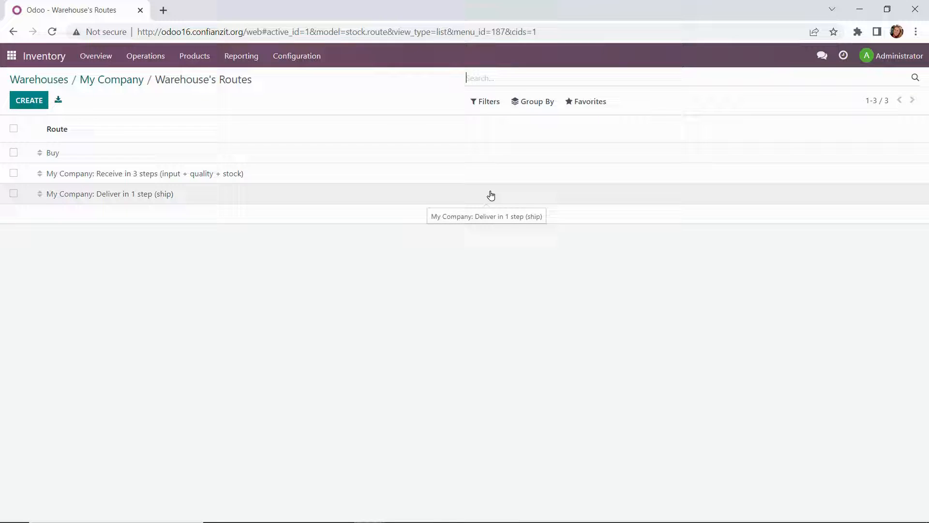
left_click(484, 102)
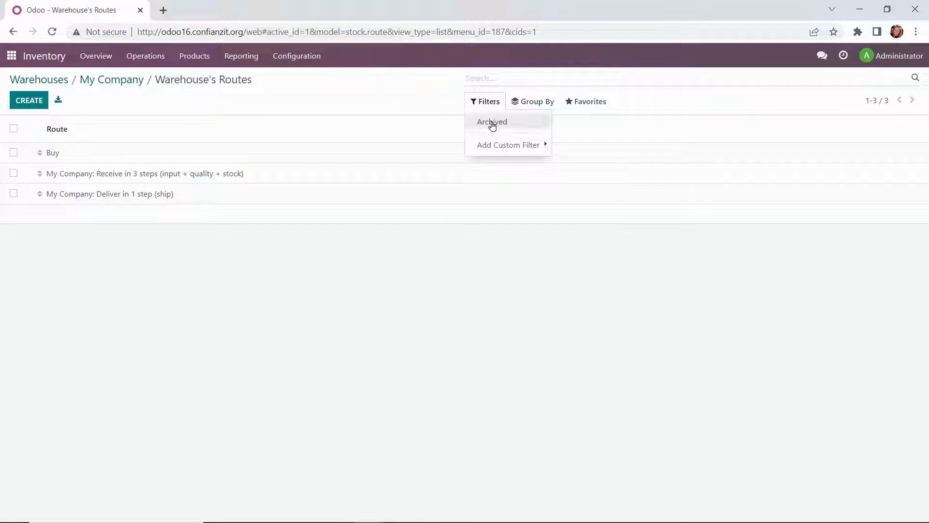
left_click(491, 122)
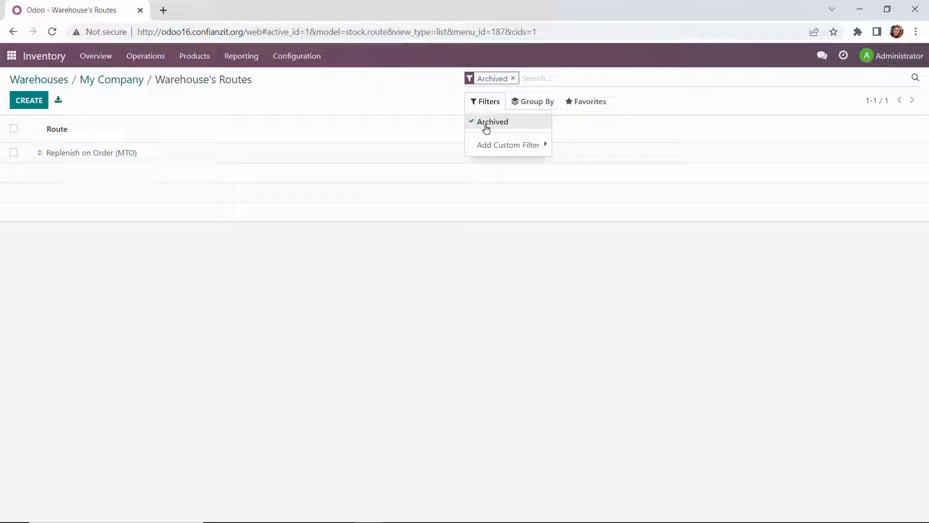
left_click(13, 153)
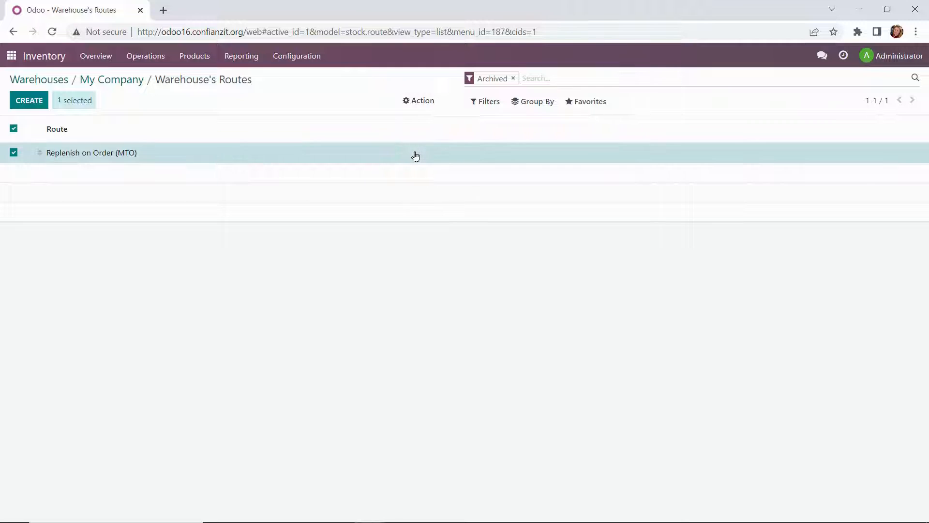
left_click(513, 78)
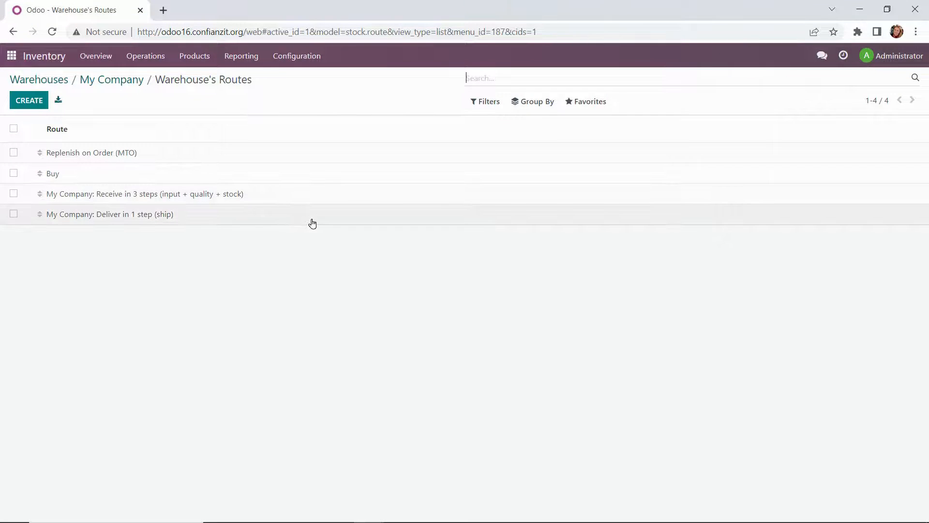
mouse_move(296, 56)
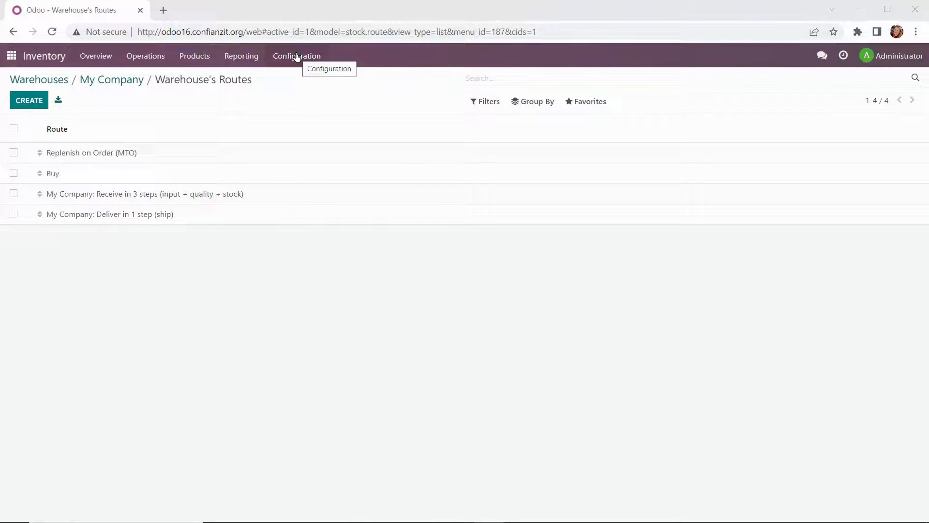
Open the WH/Stock location record from Configuration > Locations
left_click(296, 57)
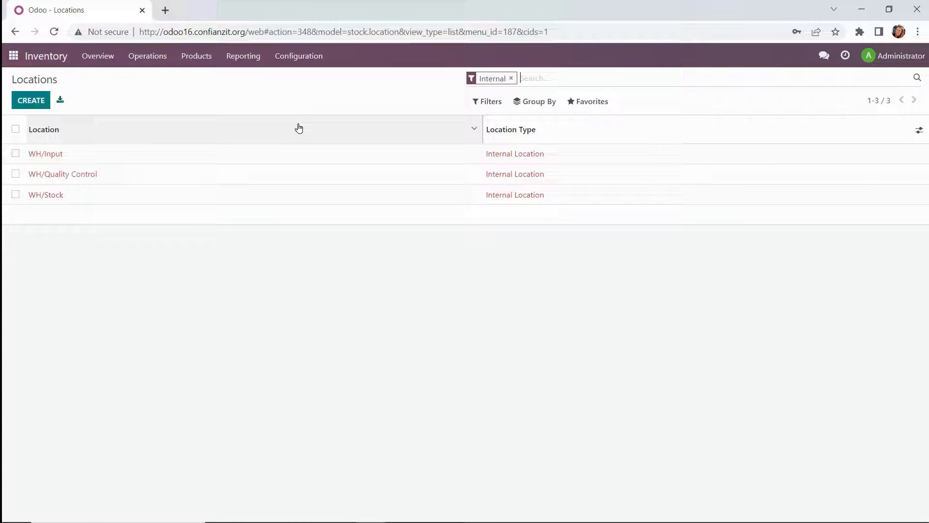
mouse_move(302, 179)
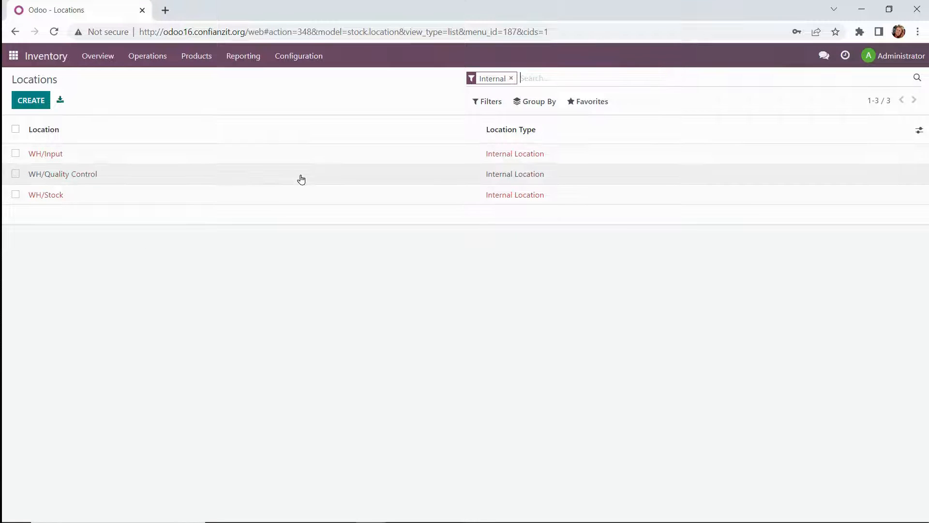
mouse_move(302, 179)
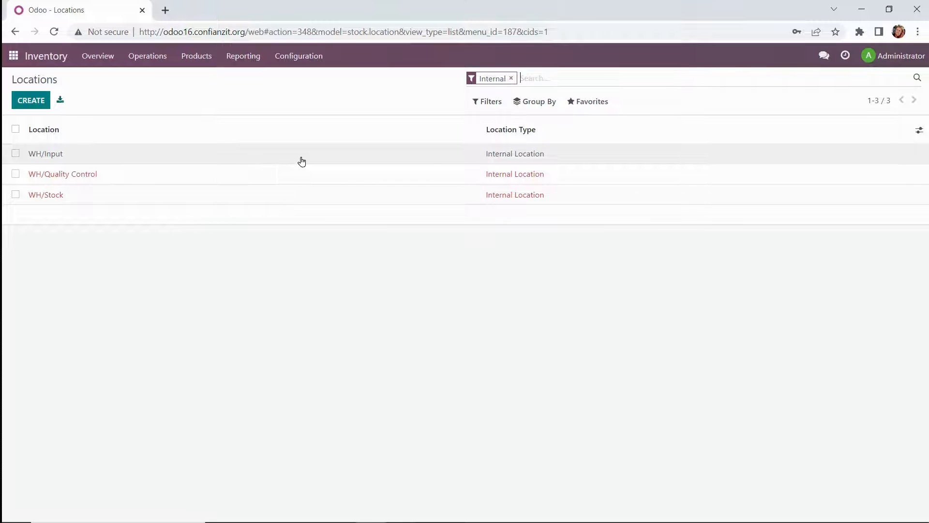
mouse_move(296, 175)
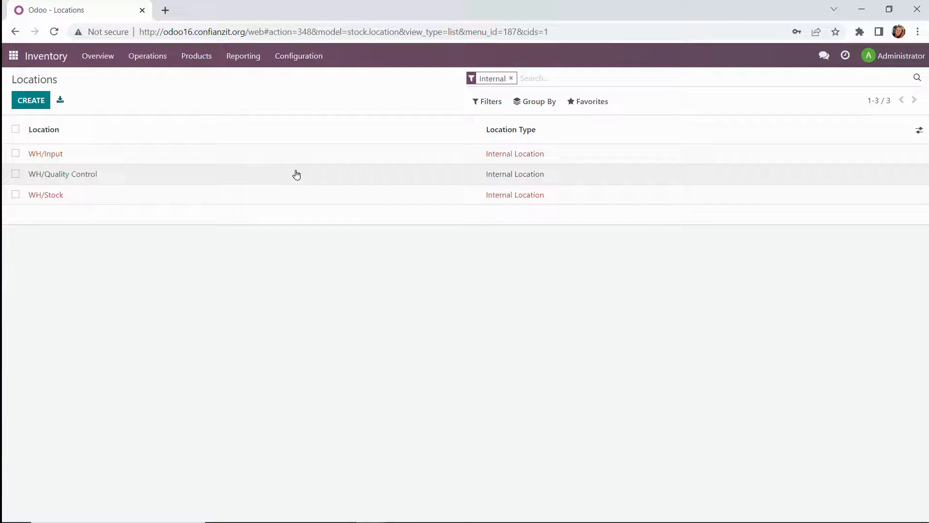
mouse_move(298, 178)
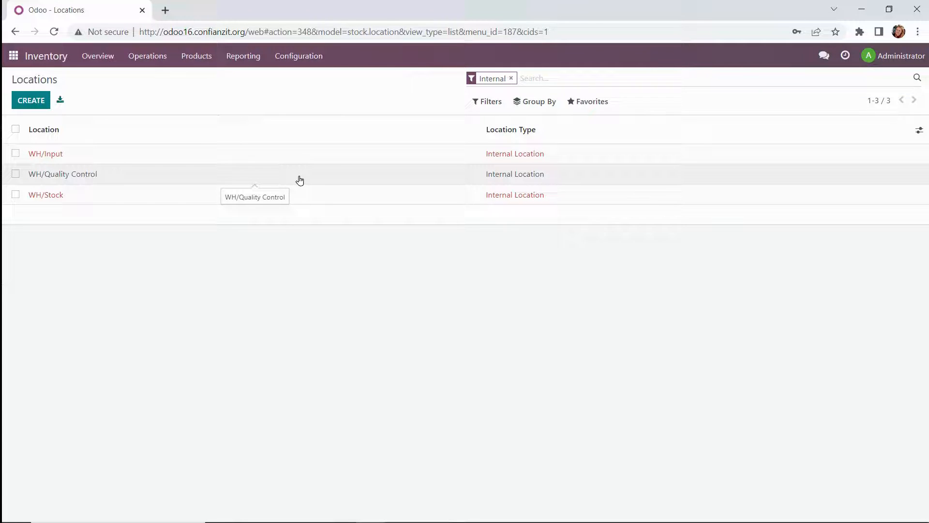
mouse_move(283, 201)
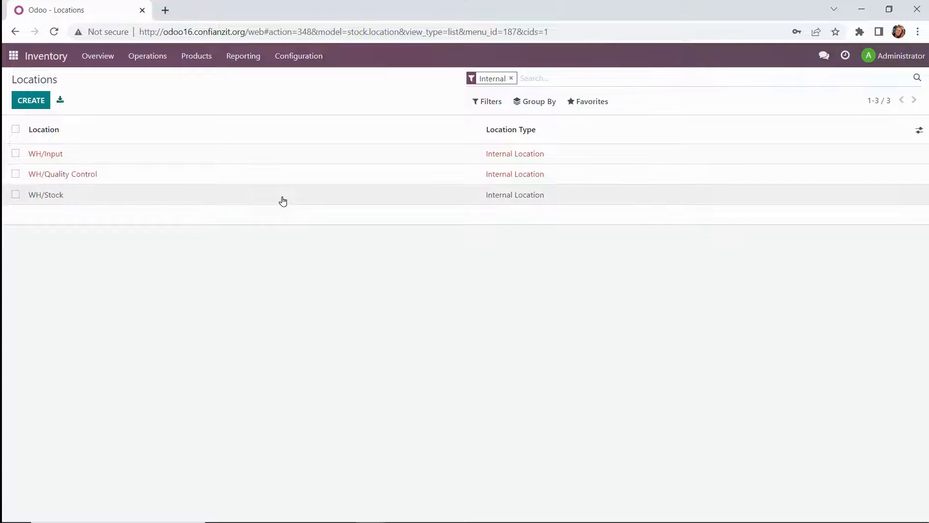
mouse_move(281, 207)
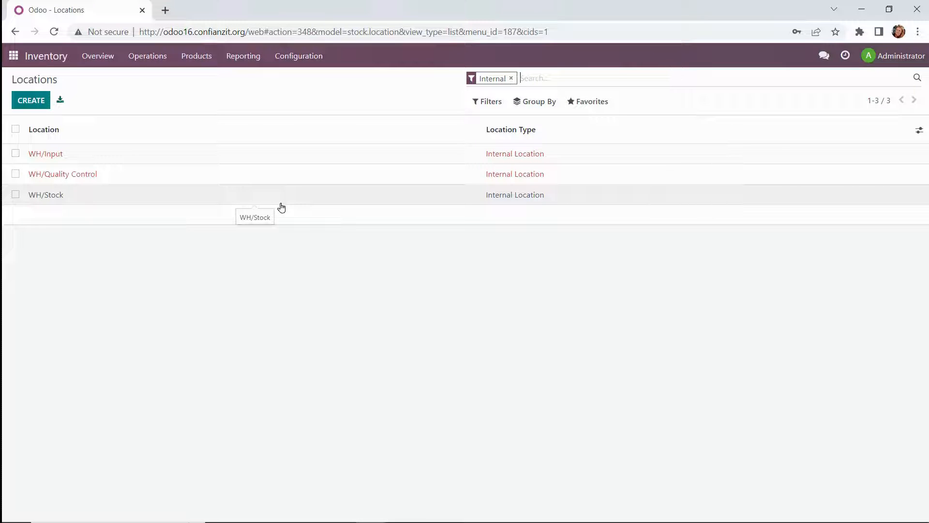
mouse_move(36, 208)
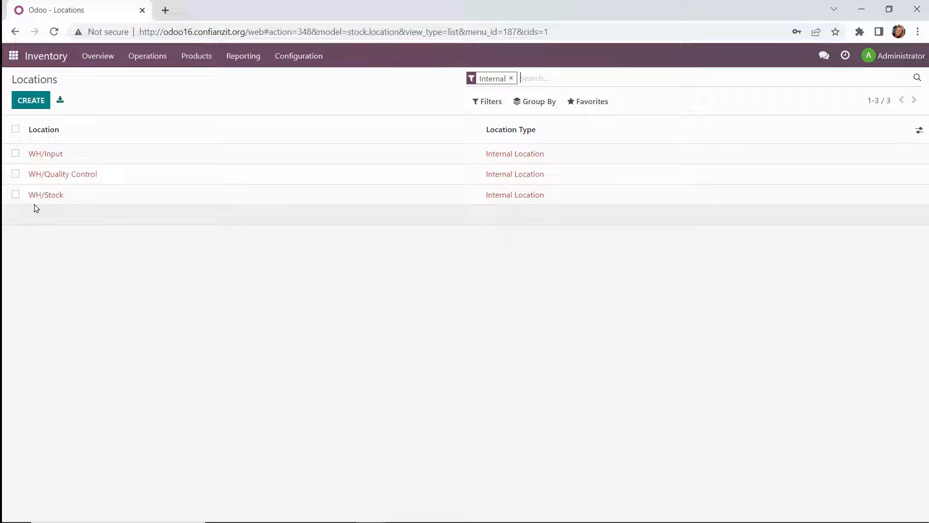
mouse_move(52, 206)
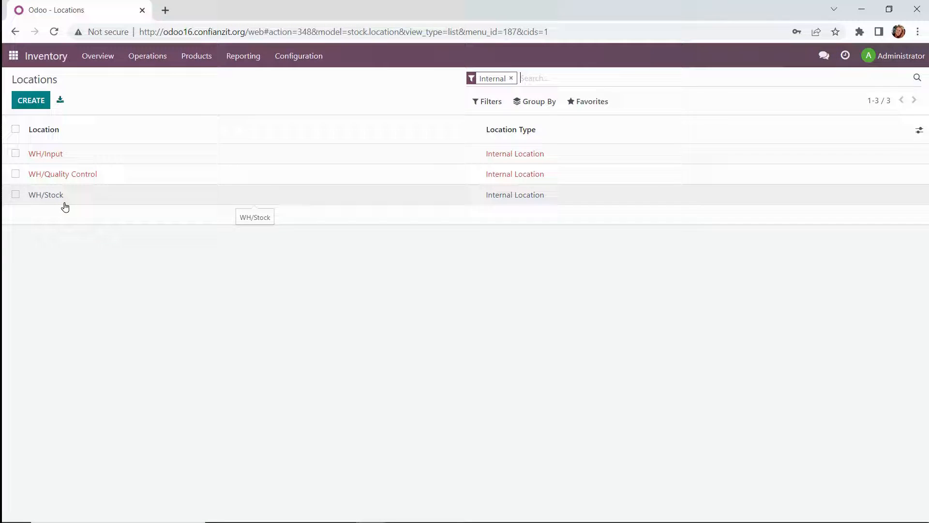
left_click(45, 194)
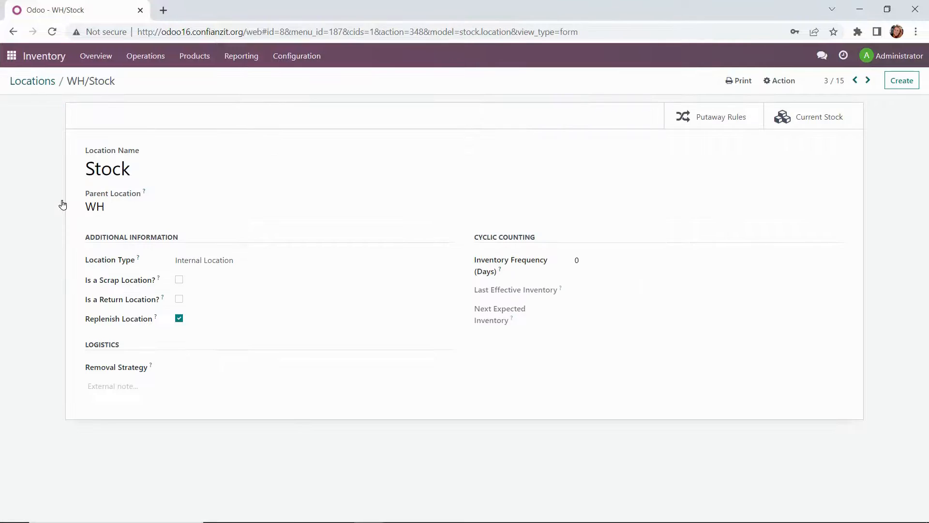
Set WH/Stock's removal strategy to First Expiry First Out (FEFO) and save it
left_click(121, 206)
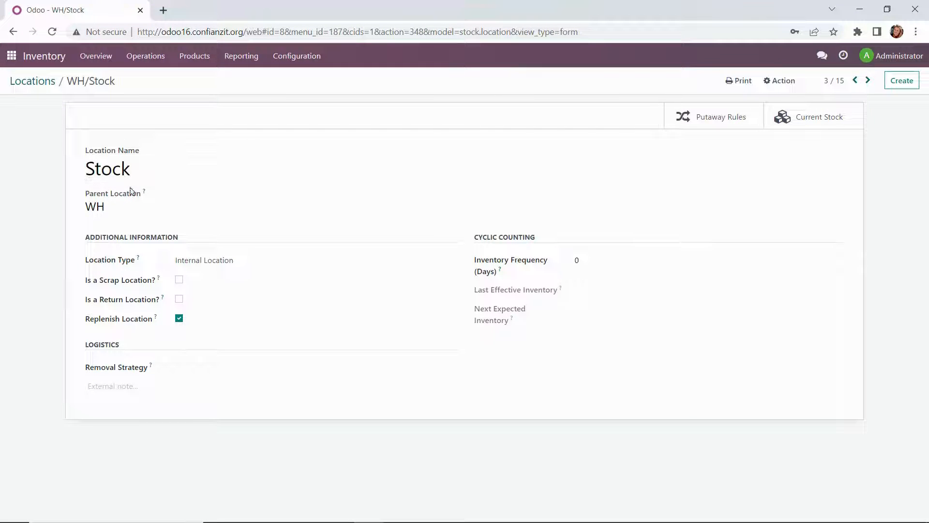
left_click(146, 206)
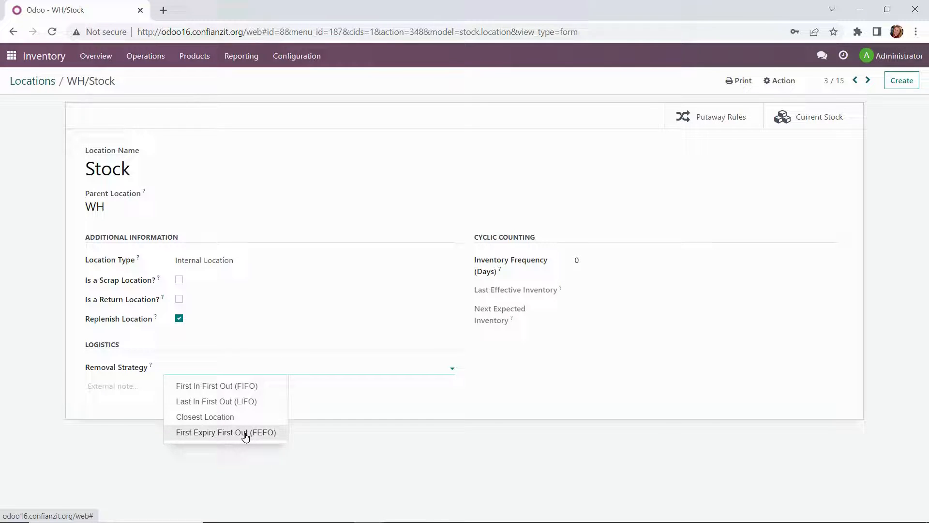
left_click(226, 432)
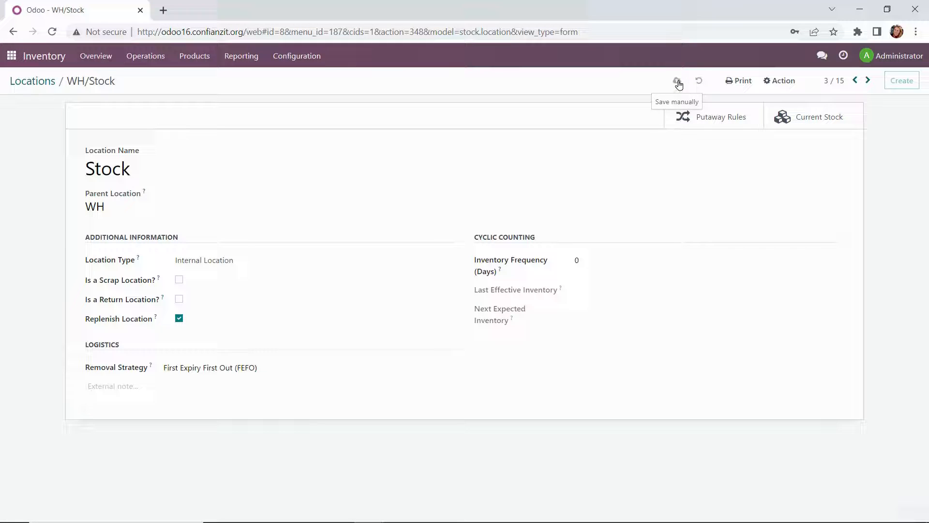
left_click(677, 82)
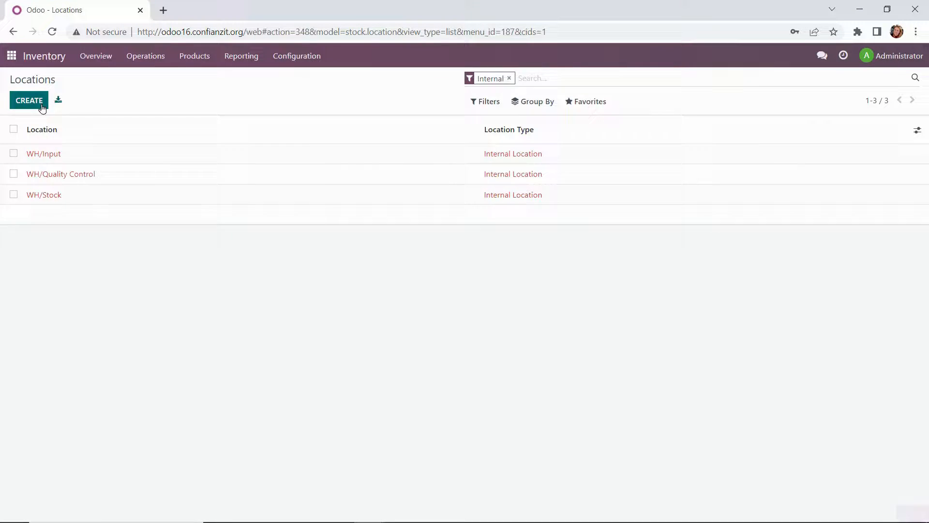
Create a new location named Shelf 1 with WH/Stock as its parent
left_click(29, 99)
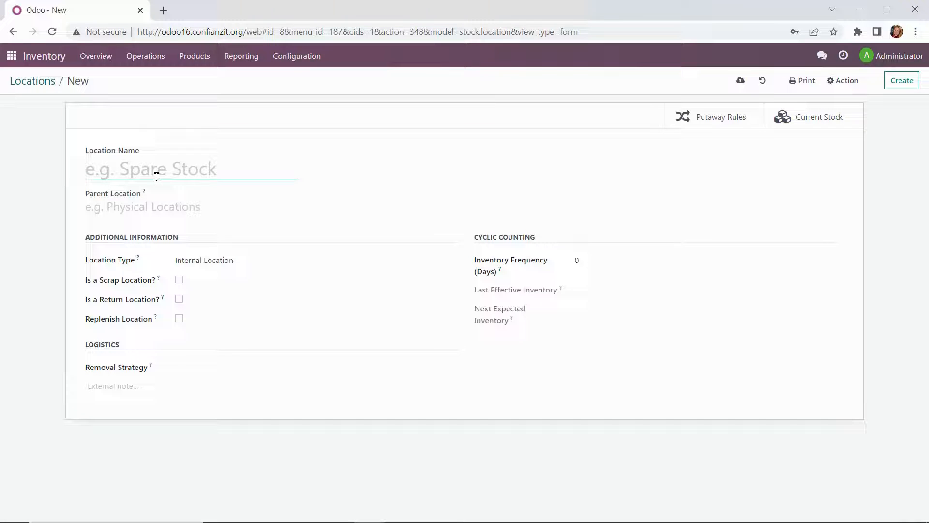
type("Shelf 1")
left_click(192, 207)
type("W")
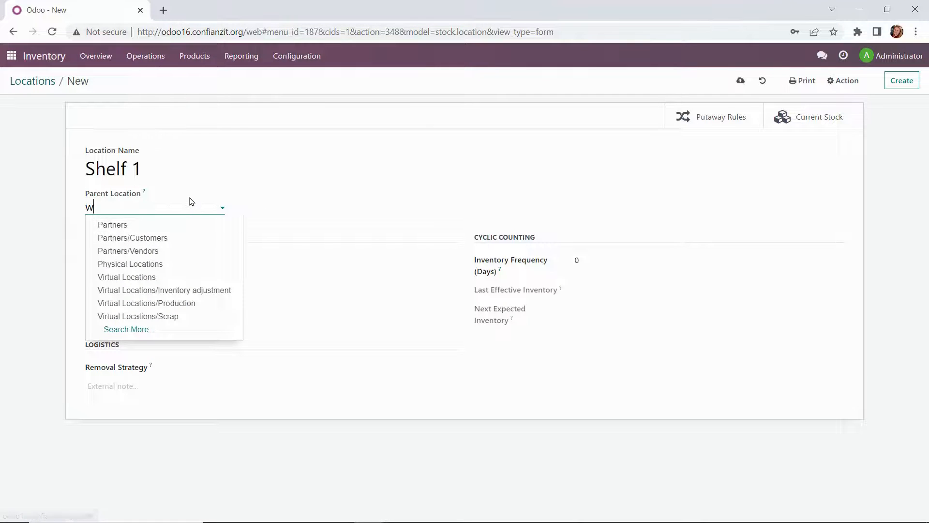
type("h/")
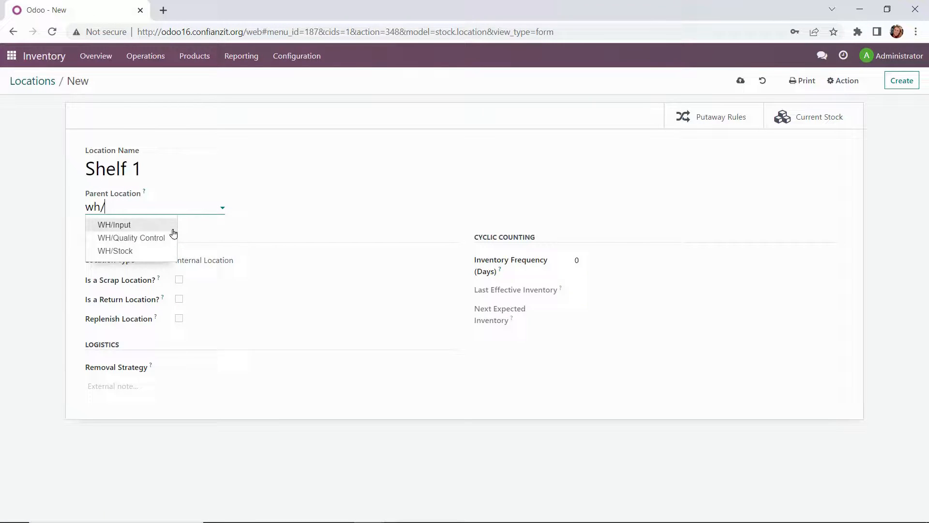
left_click(115, 251)
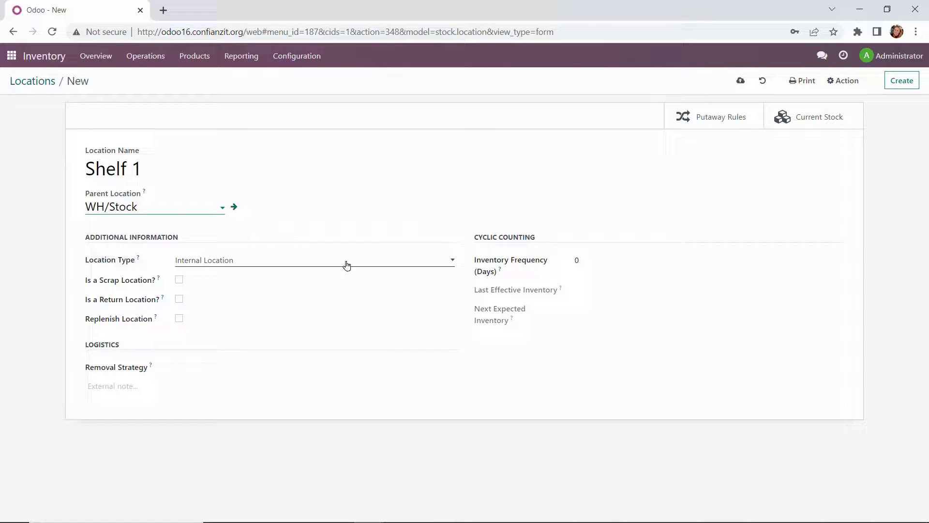
Set the Shelf 1 location type to Internal Location
left_click(348, 260)
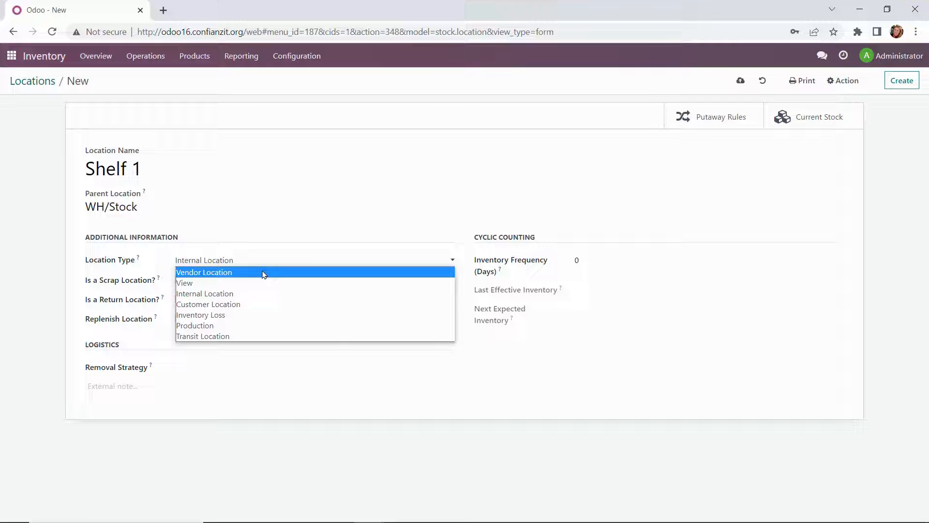
mouse_move(209, 302)
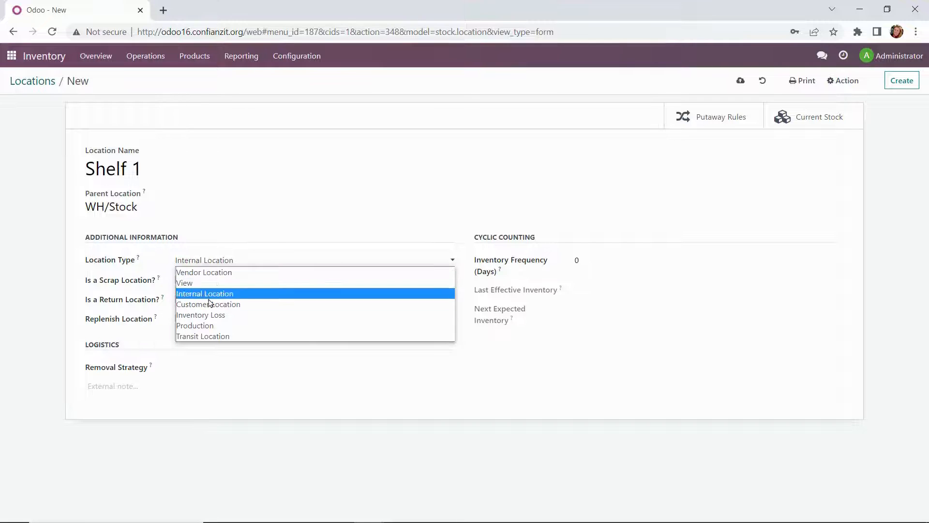
left_click(205, 293)
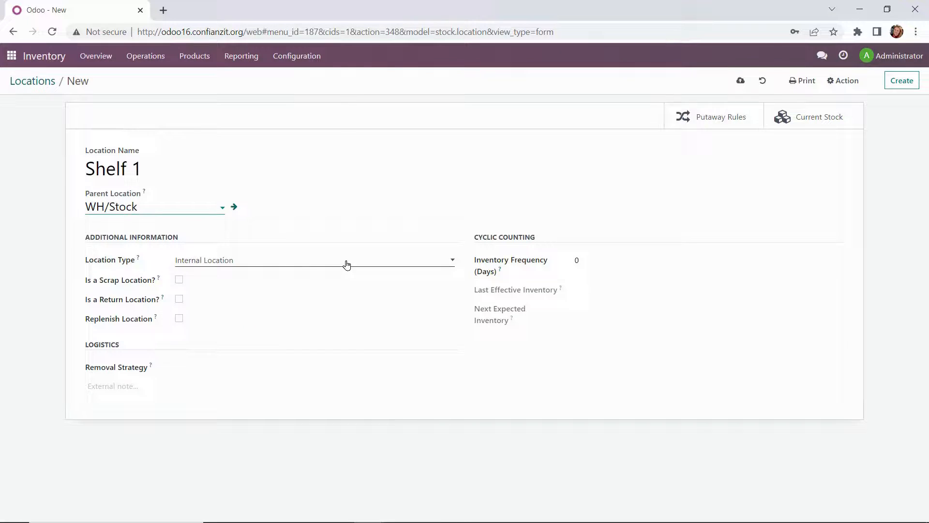
mouse_move(138, 259)
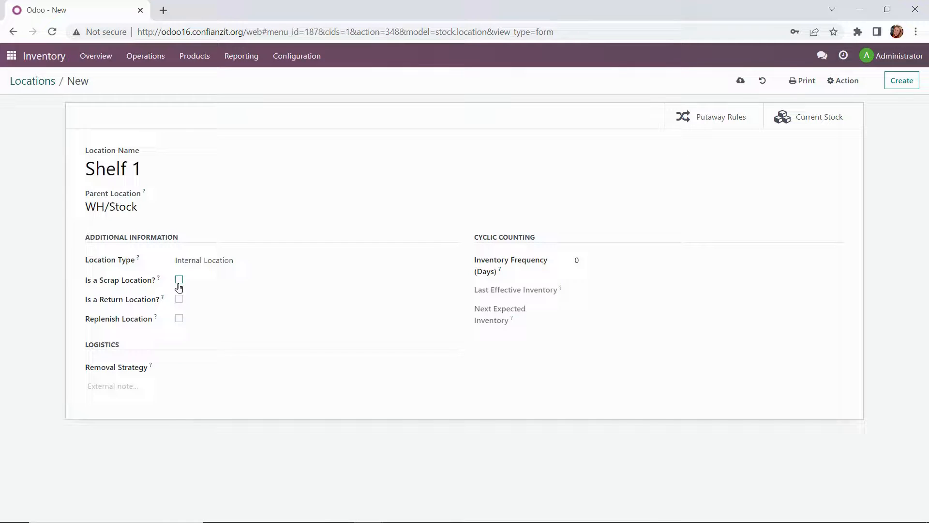
mouse_move(180, 306)
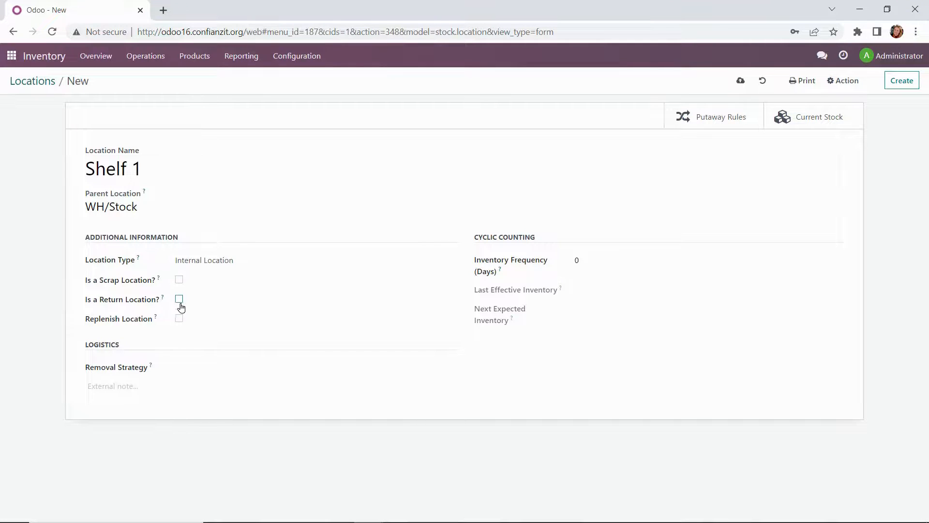
mouse_move(190, 327)
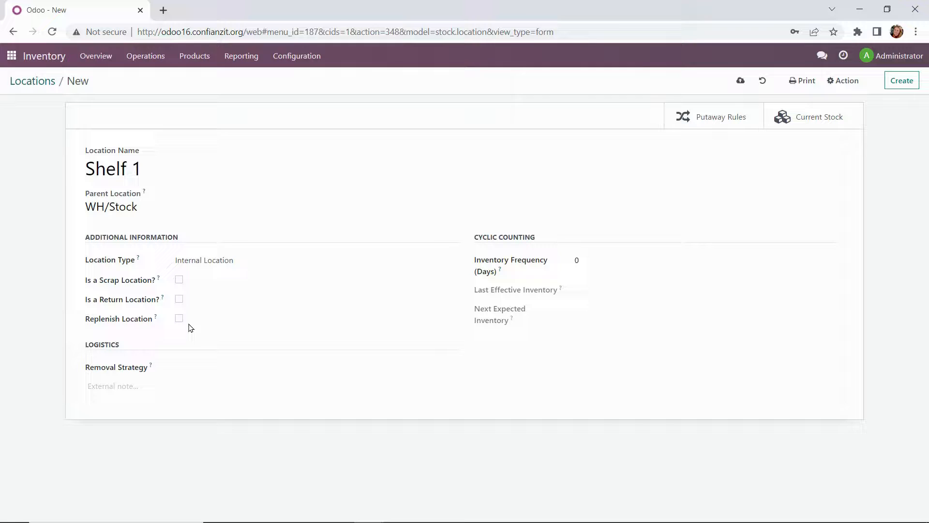
mouse_move(211, 360)
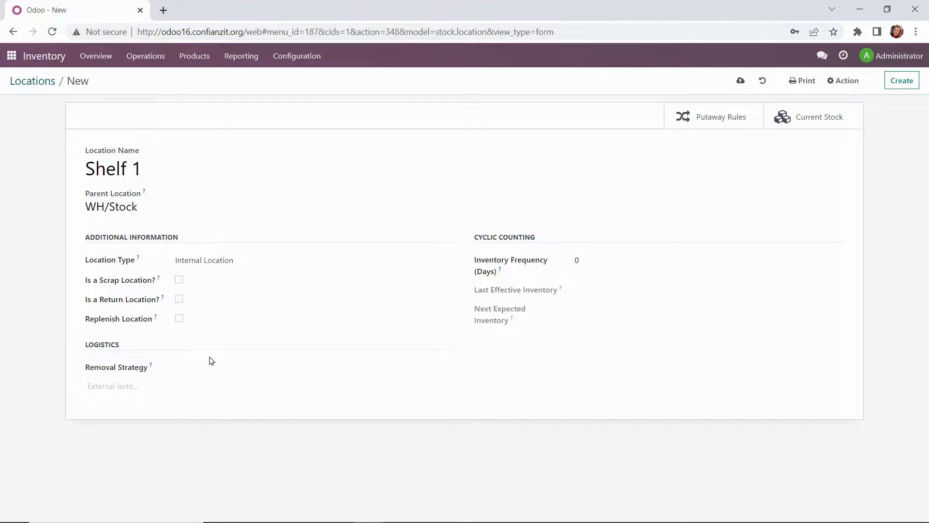
left_click(308, 368)
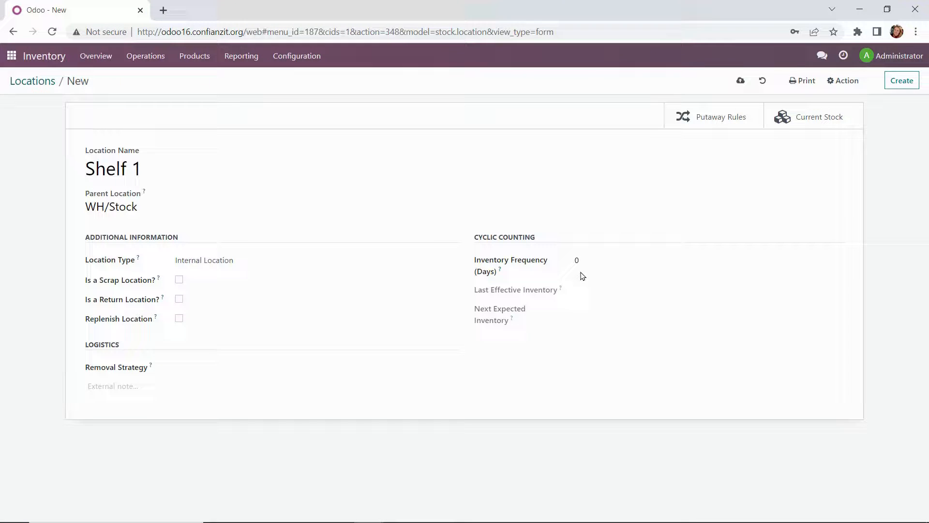
mouse_move(569, 257)
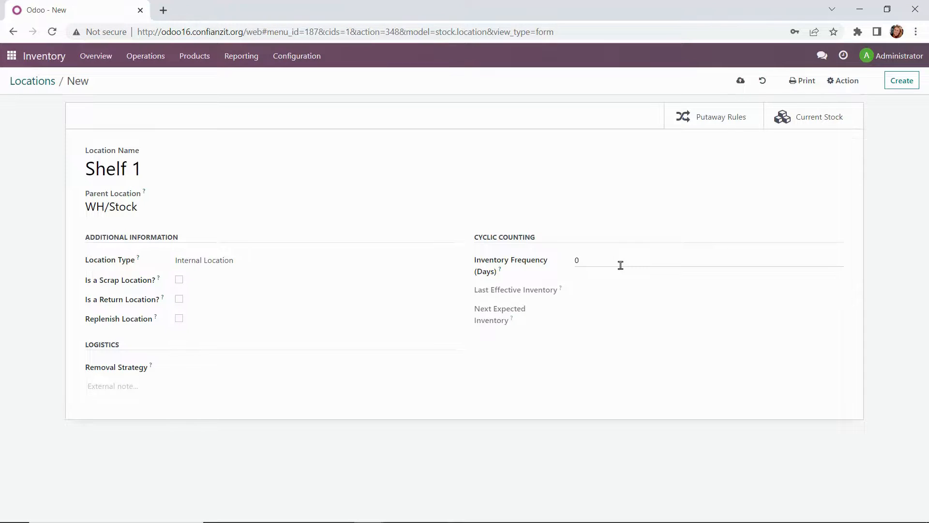
mouse_move(592, 297)
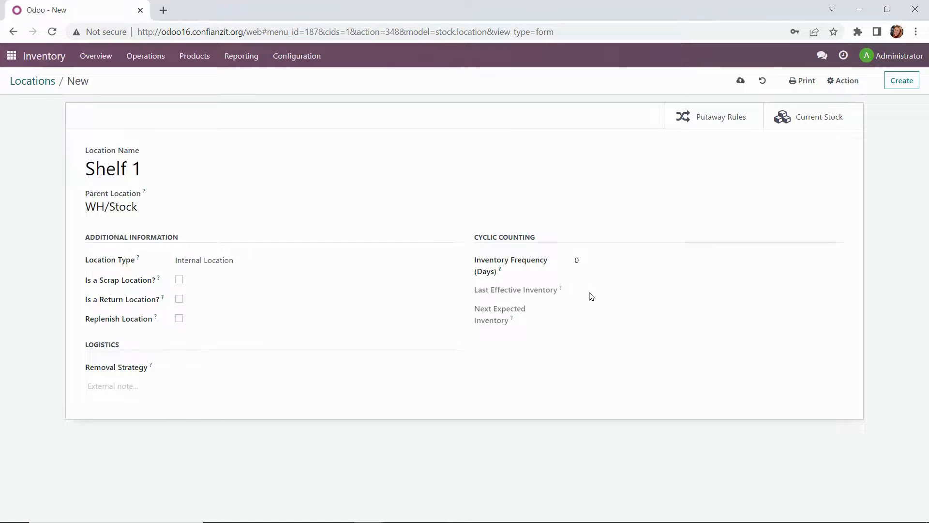
mouse_move(597, 294)
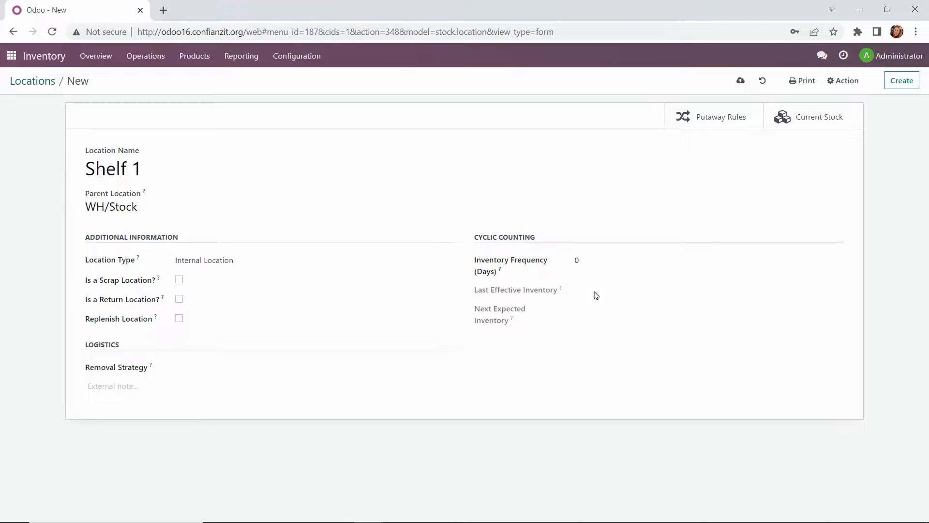
mouse_move(596, 328)
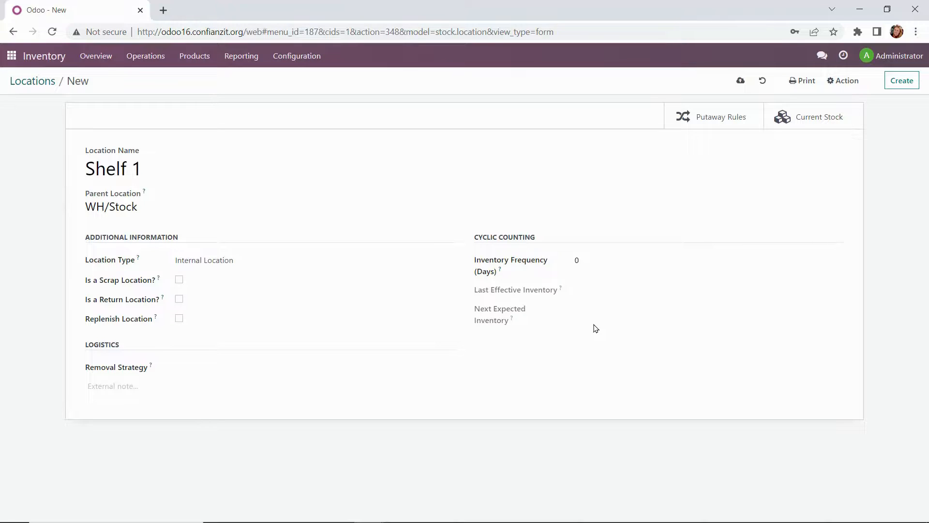
mouse_move(624, 315)
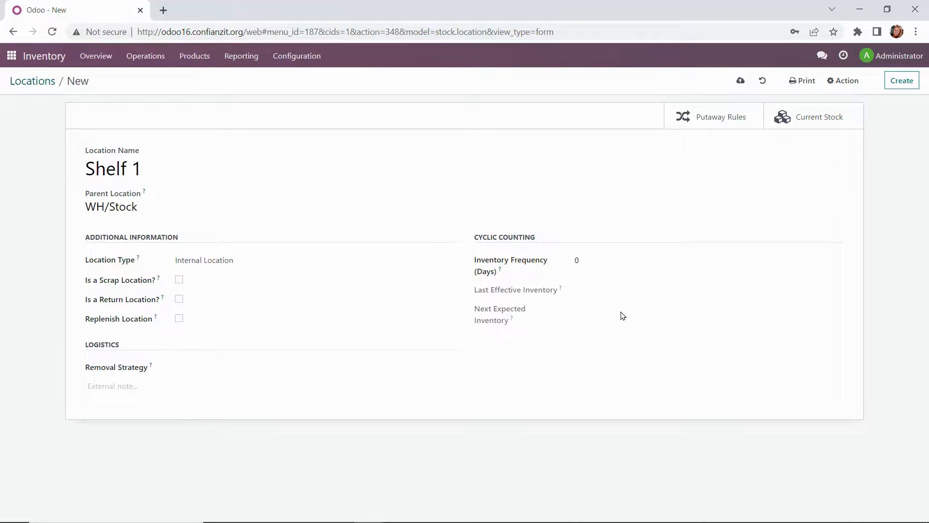
mouse_move(741, 81)
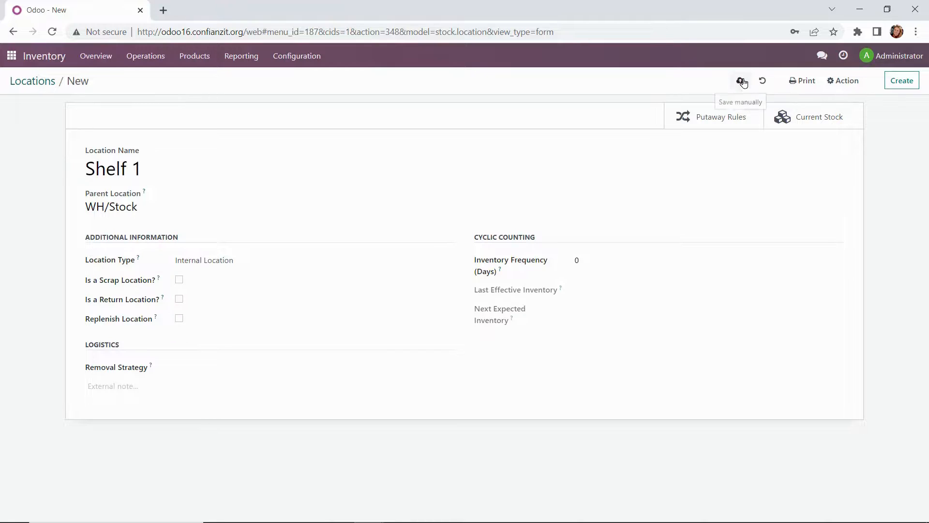
Save Shelf 1 as WH/Stock/Shelf 1 and return to the locations list
left_click(741, 82)
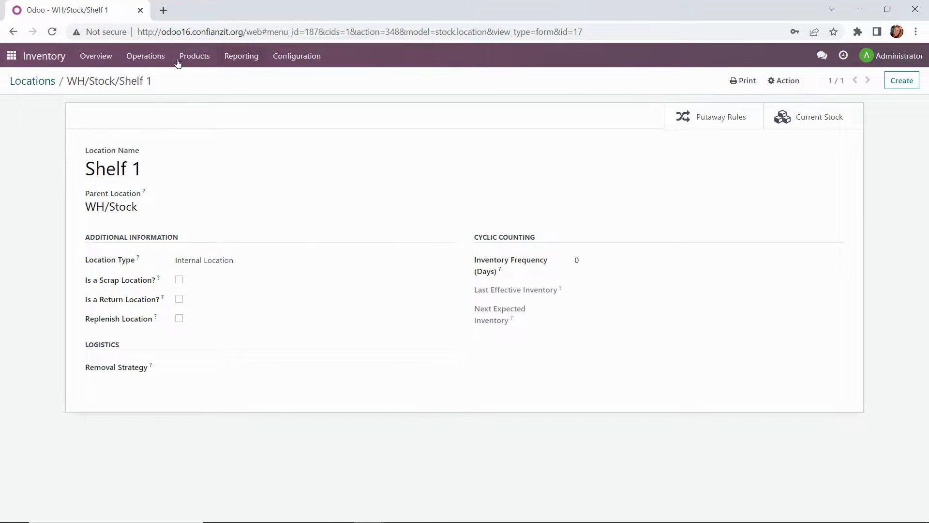
left_click(32, 81)
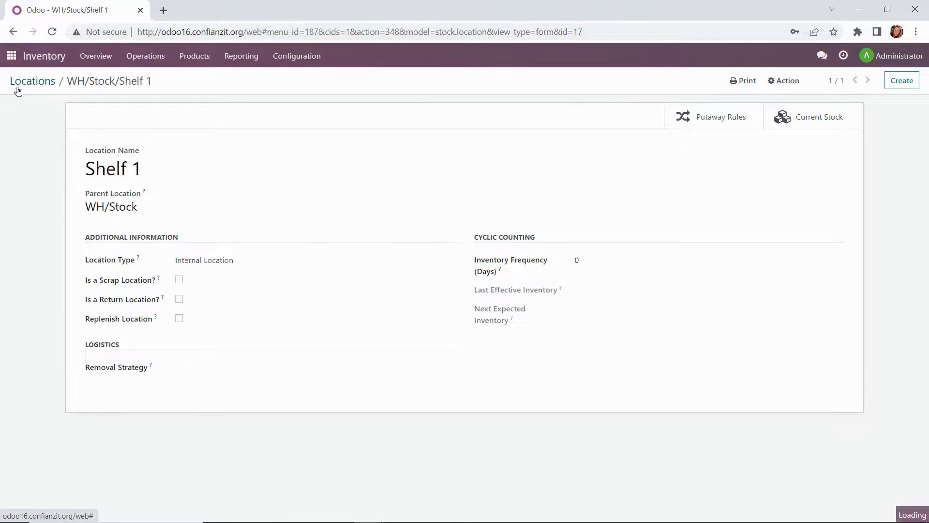
Review the Babershop Locations sheet (Shelf 2, bins A–J) and return to Odoo's locations list
left_click(33, 81)
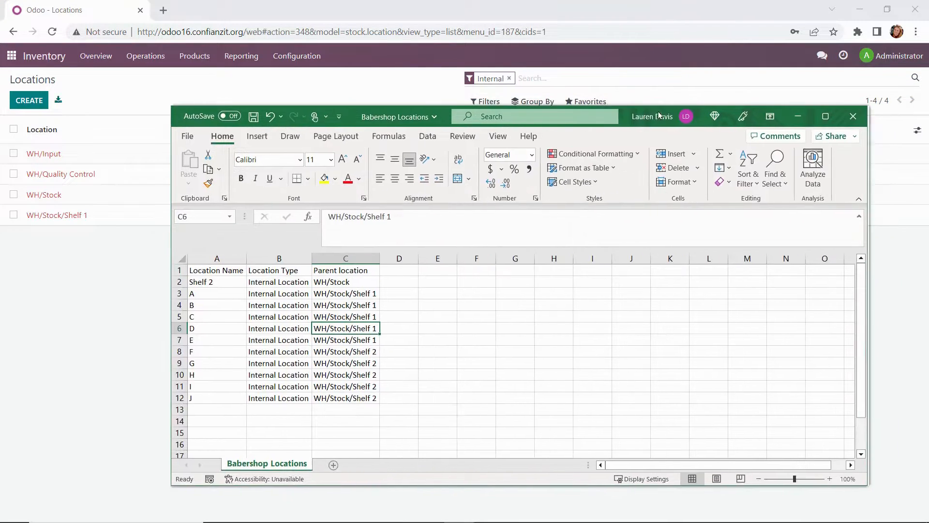
left_click(825, 116)
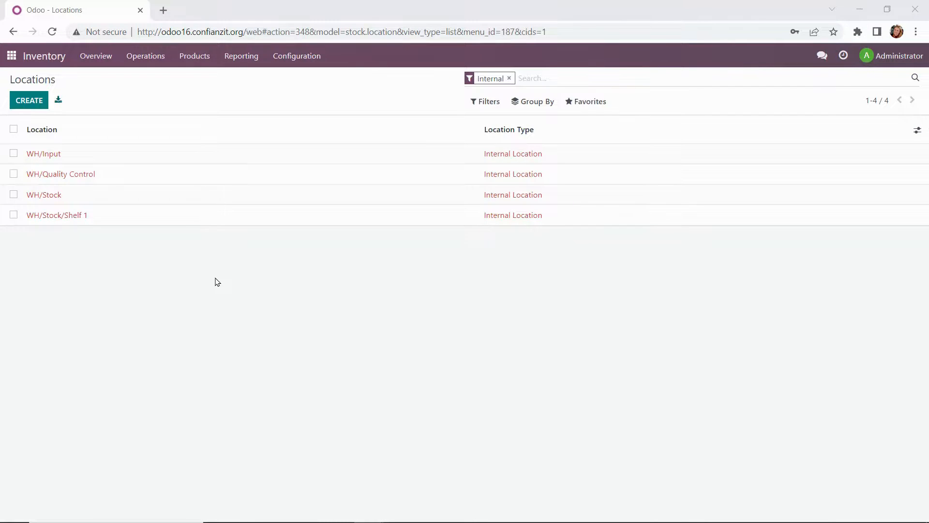
mouse_move(589, 102)
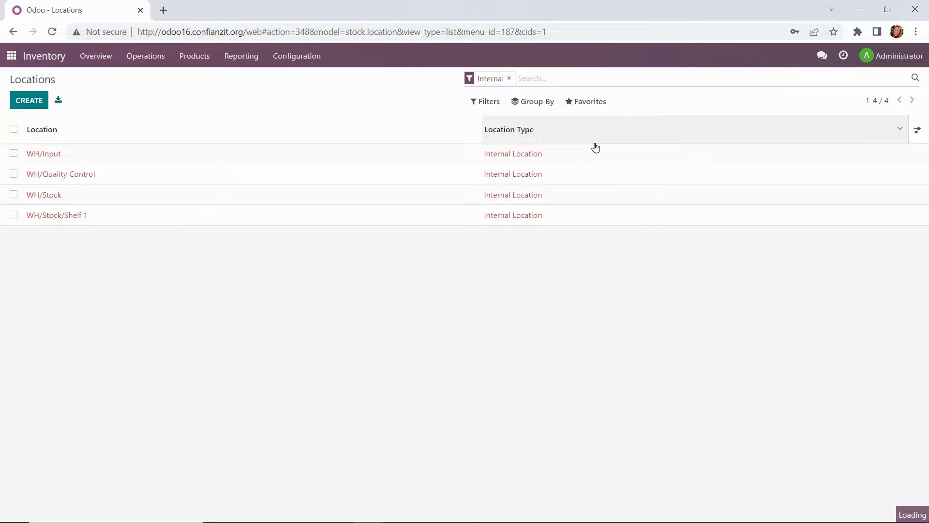
Start Import records from Favorites and upload the Babershop Locations spreadsheet
left_click(58, 100)
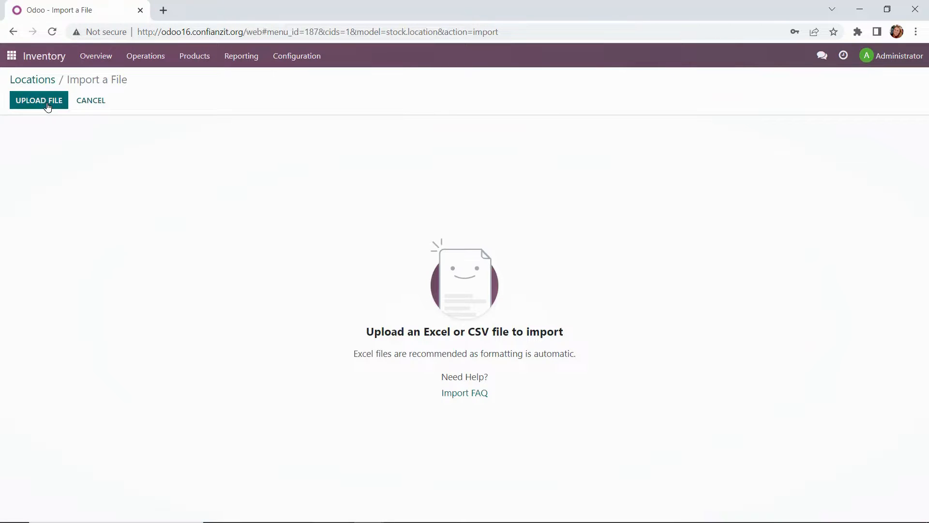
left_click(39, 100)
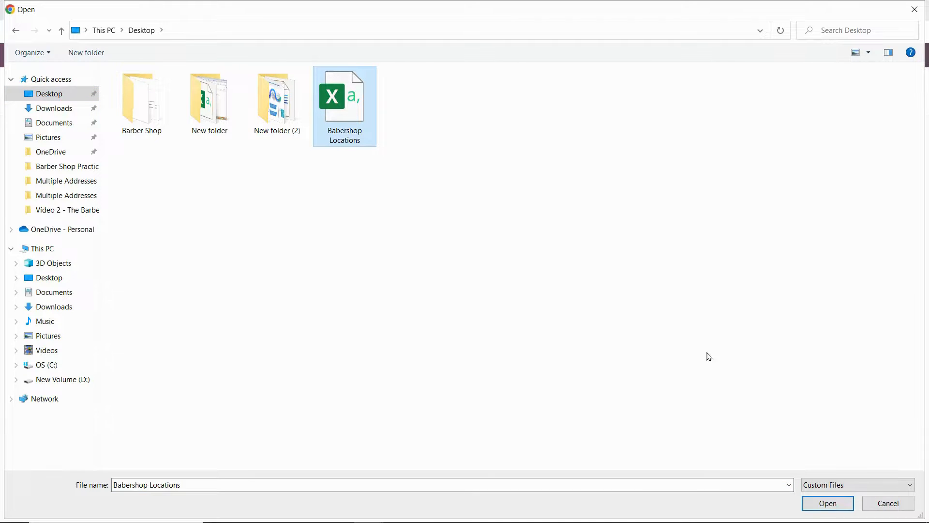
left_click(827, 503)
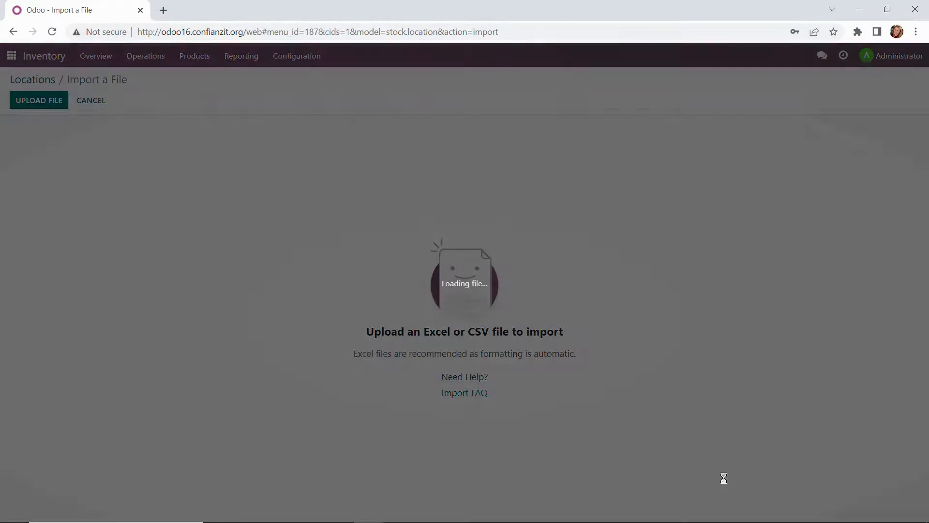
left_click(39, 100)
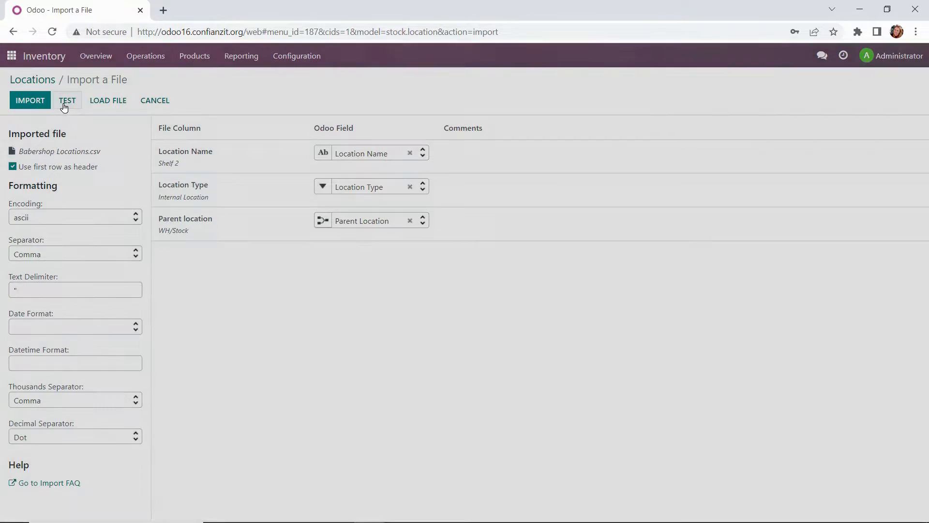
Test the column mapping, then import the shelf and bin locations (Shelf 1/A–E, Shelf 2/F–J)
left_click(67, 99)
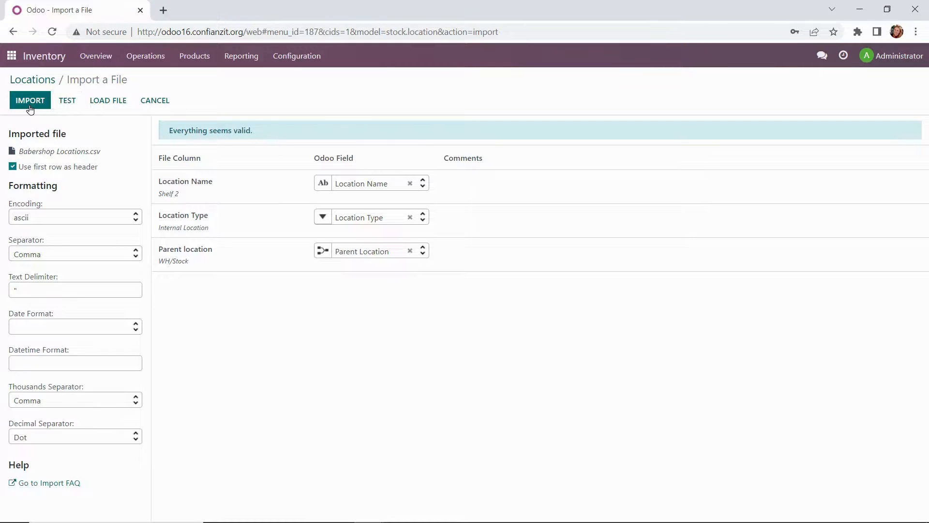
left_click(29, 100)
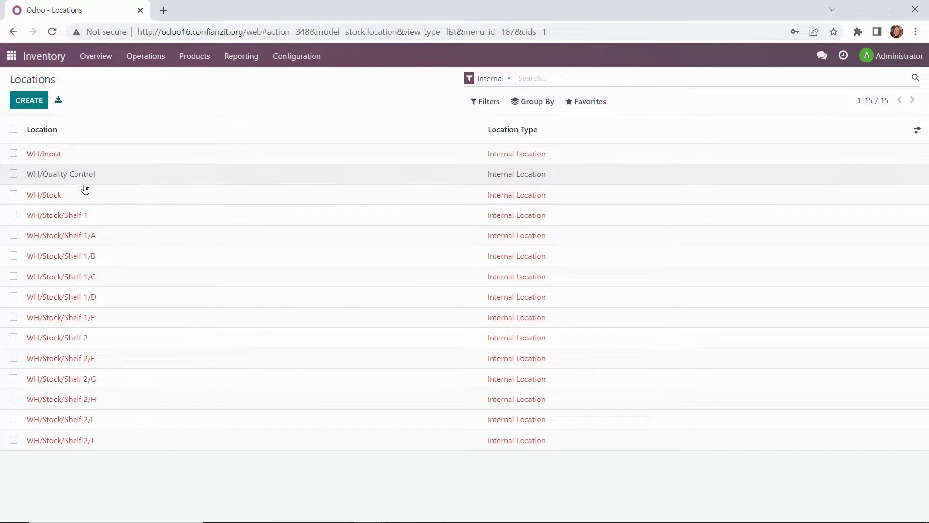
mouse_move(104, 223)
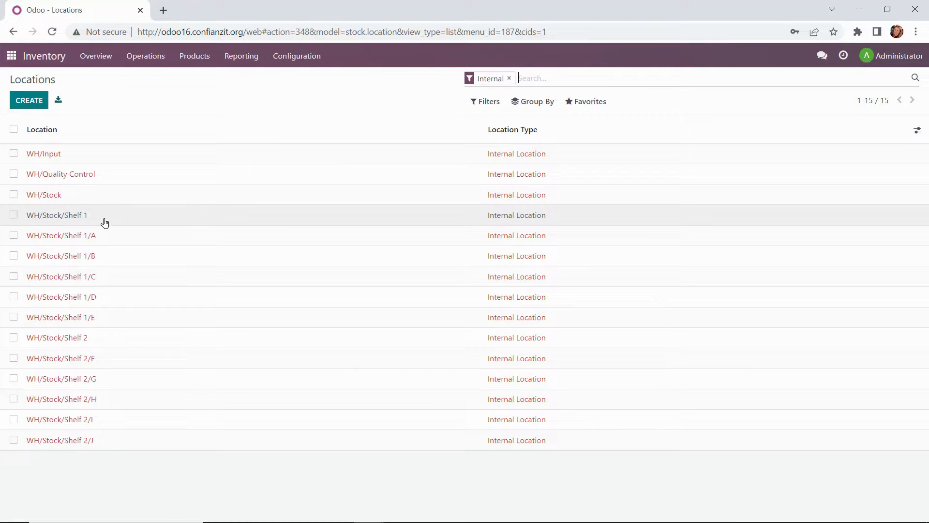
mouse_move(92, 332)
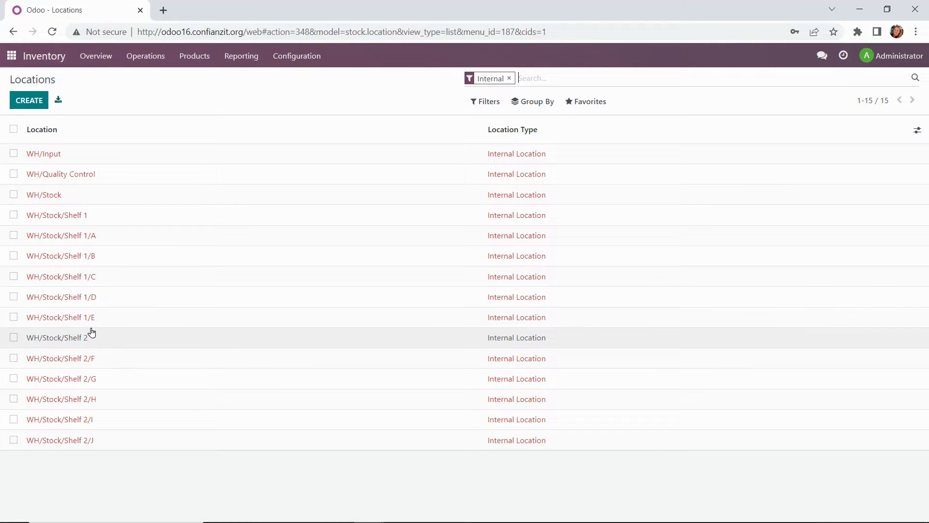
mouse_move(91, 383)
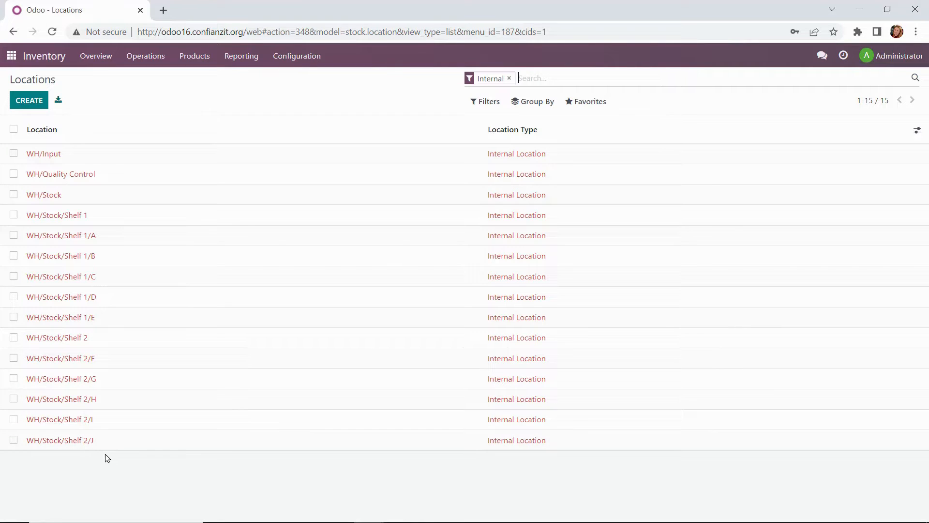
mouse_move(117, 454)
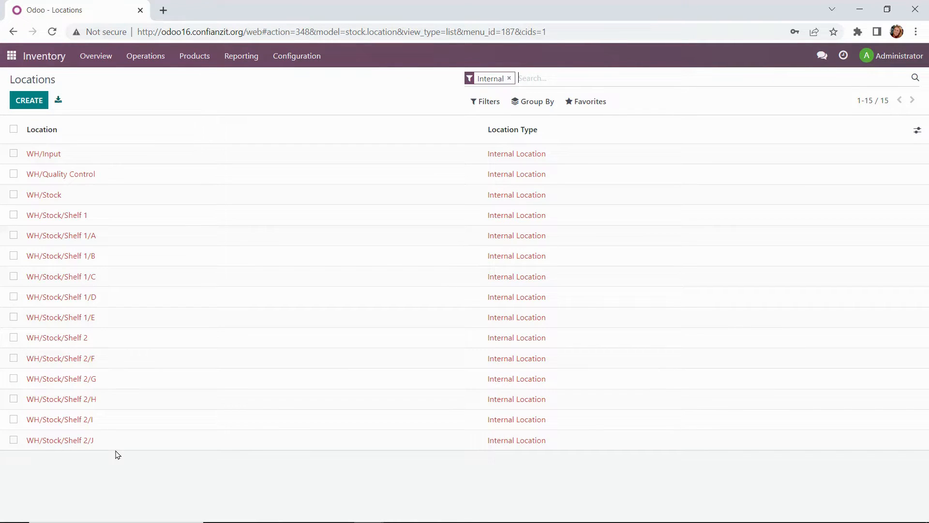